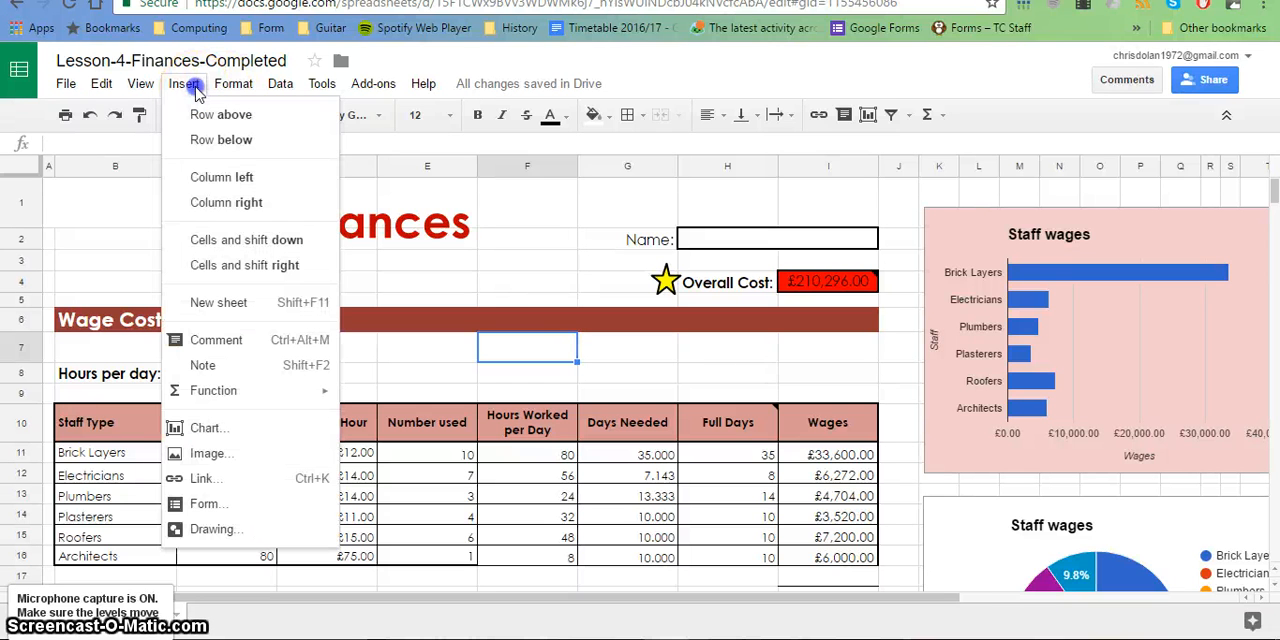
mouse_move(224, 488)
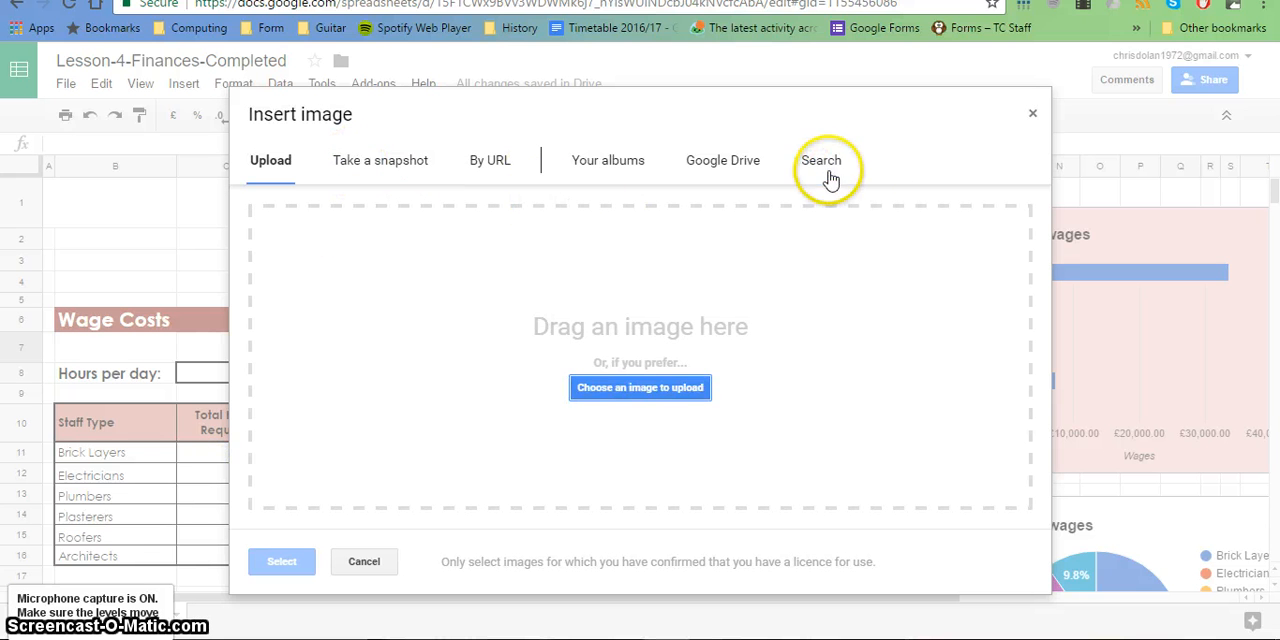
Step: Search web images for 'grand designs' and try a couple of the building photos
left_click(820, 160)
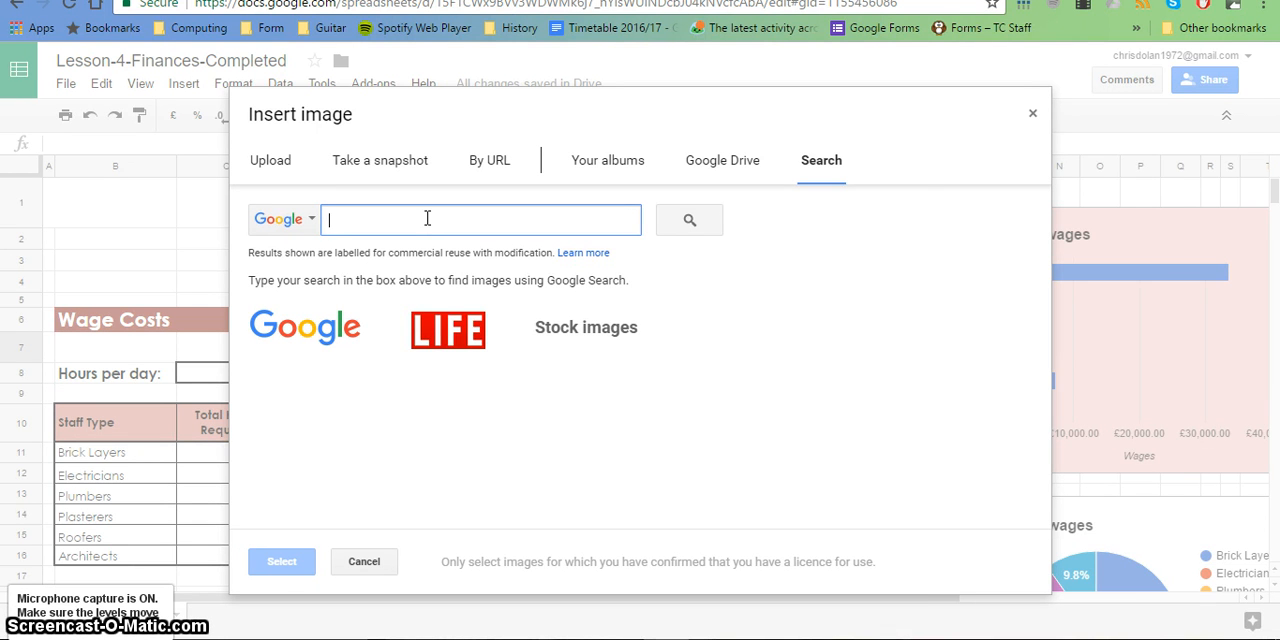
type("grand")
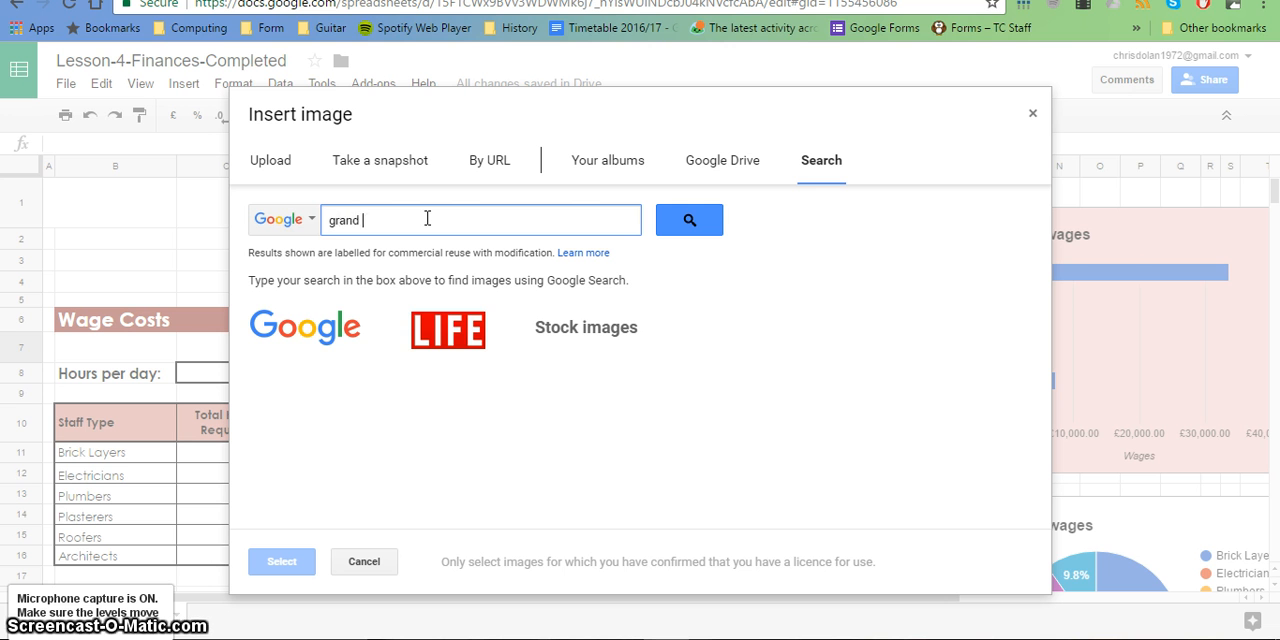
type("design")
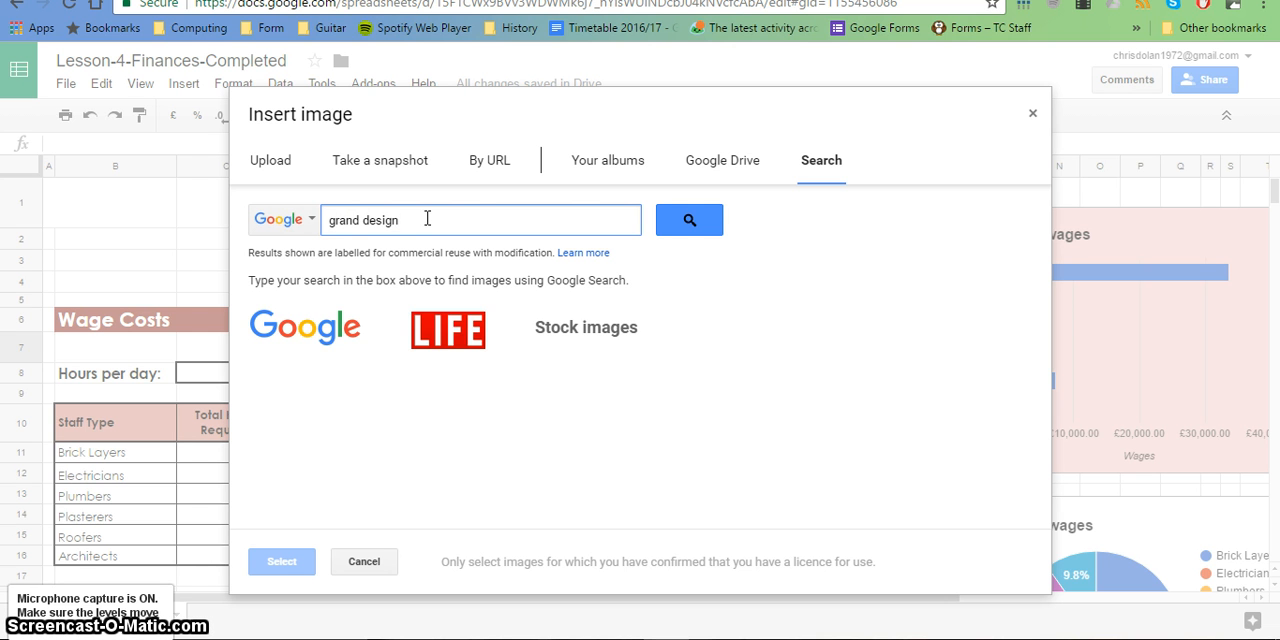
type("s")
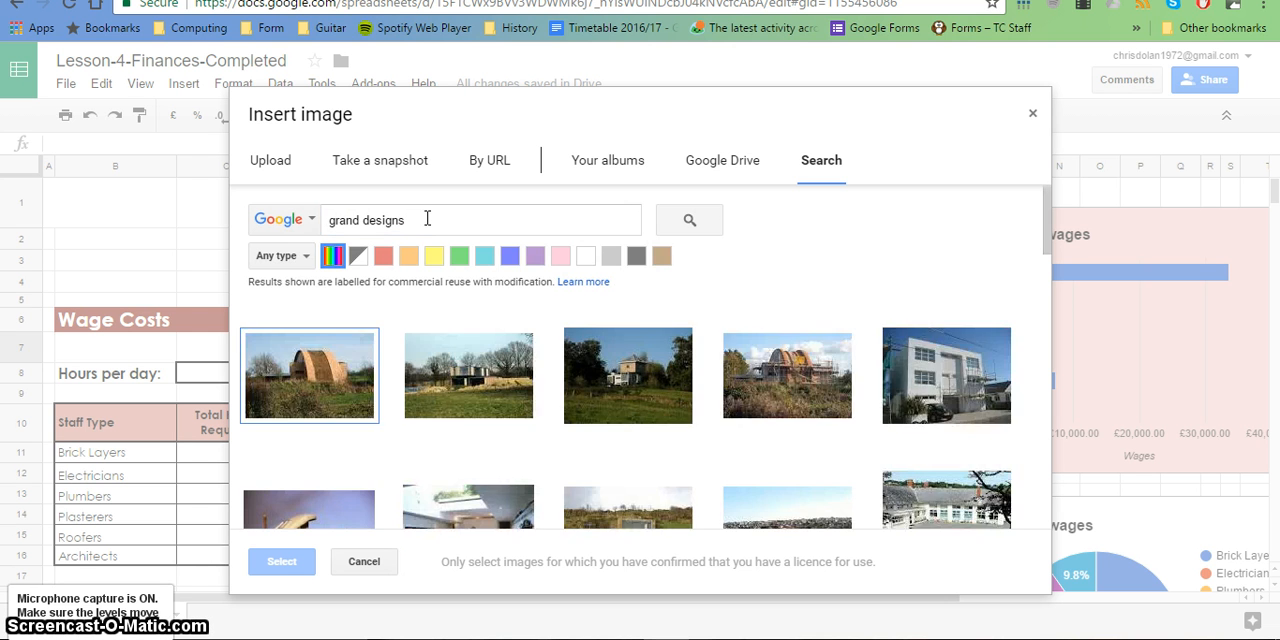
left_click(468, 348)
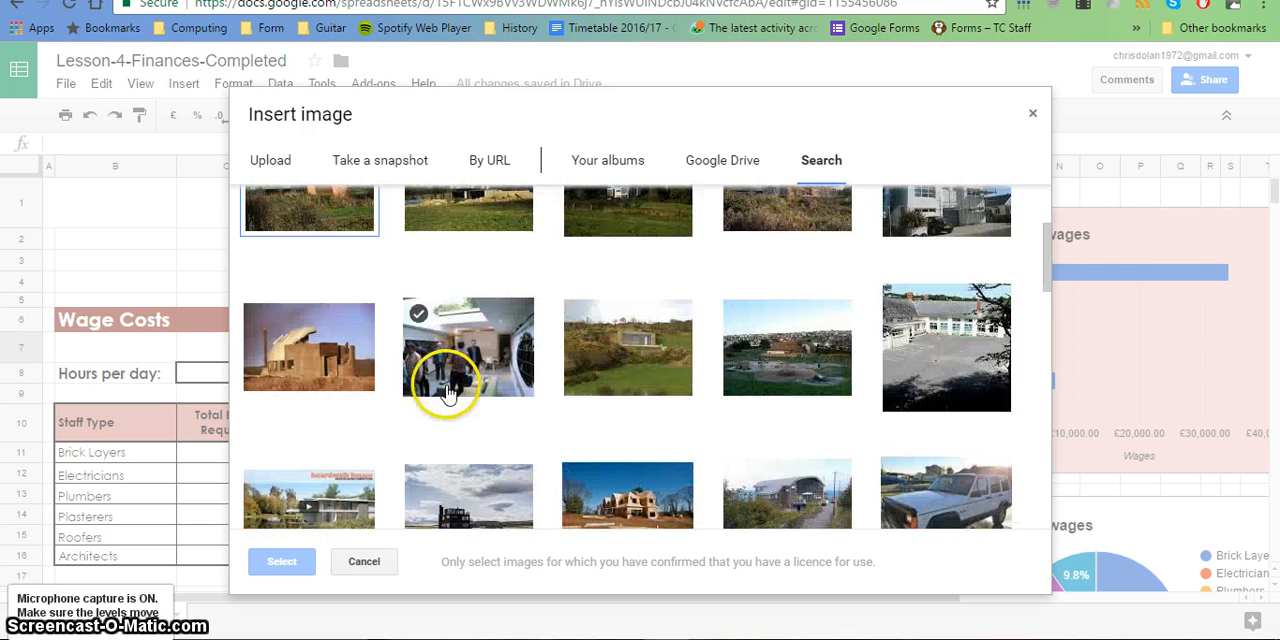
left_click(308, 348)
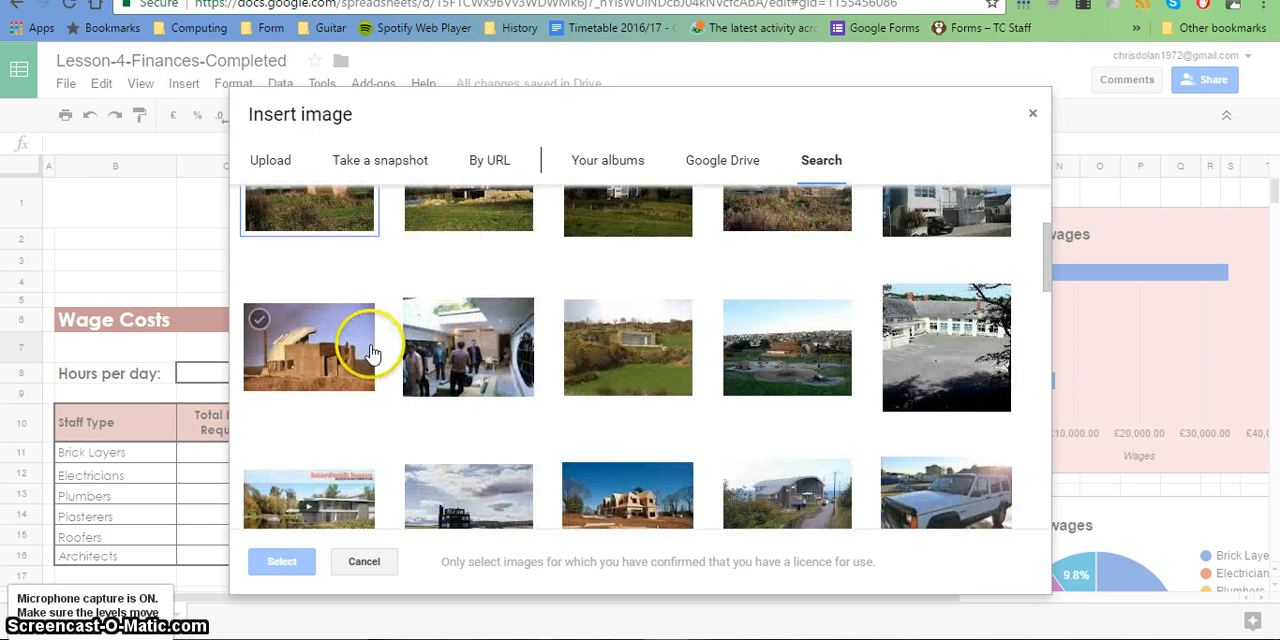
Step: Search 'building site' then 'new home' and choose the first house photo
type("grand designs")
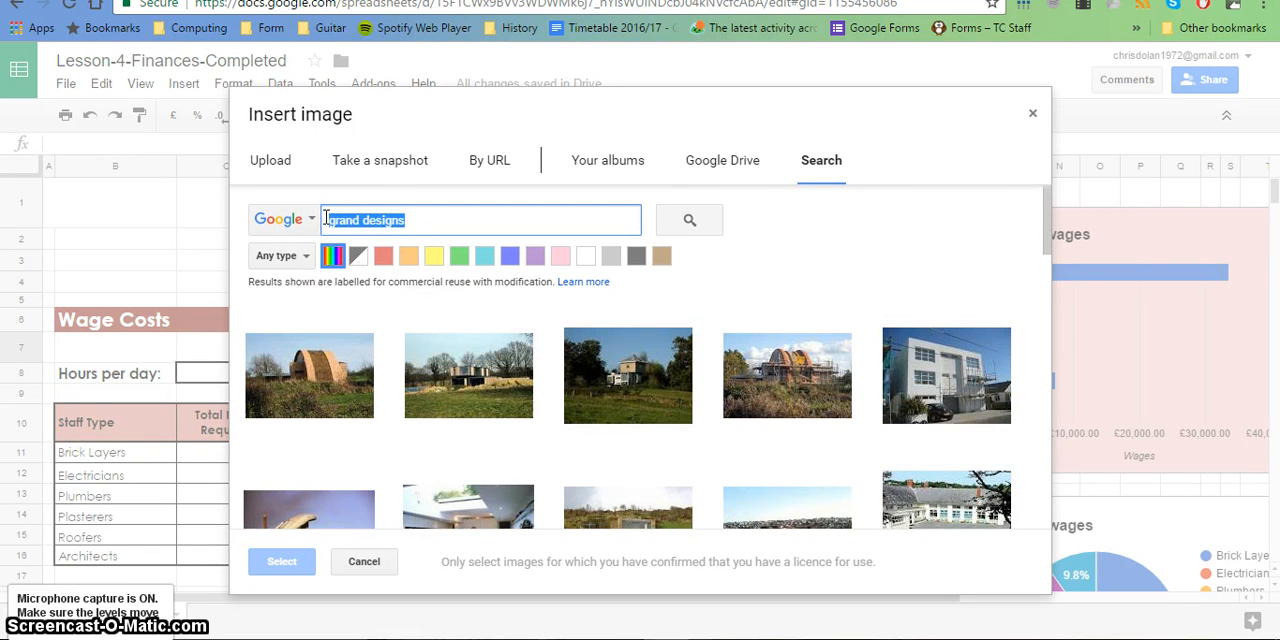
type("building site")
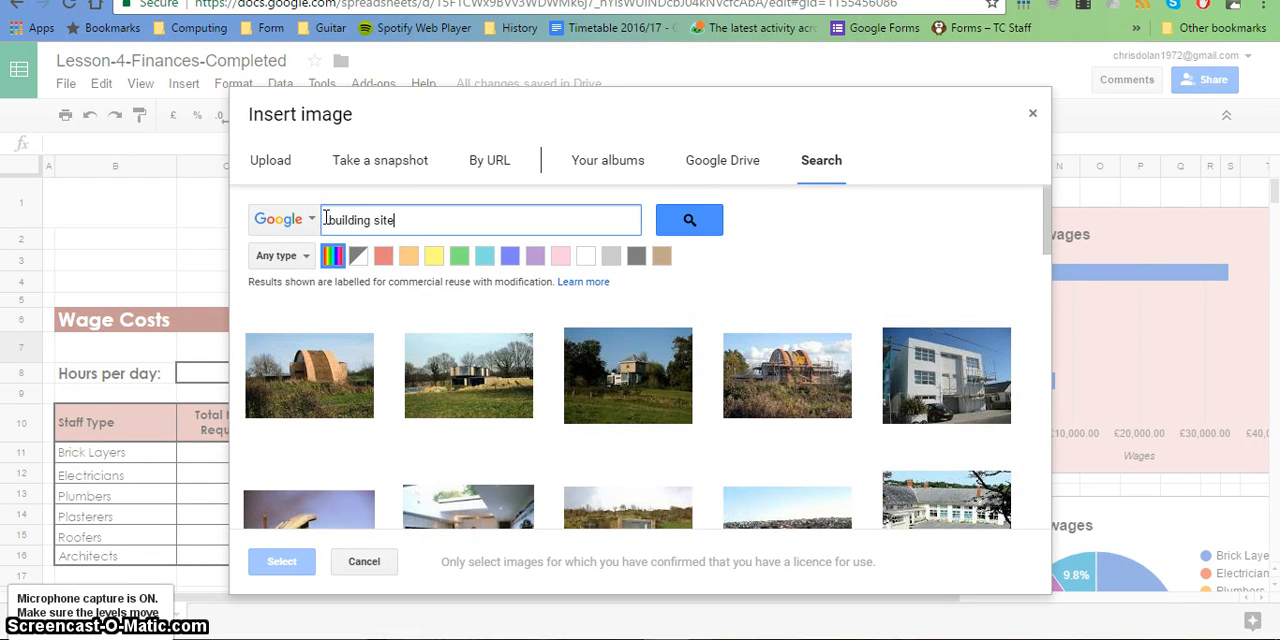
left_click(688, 220)
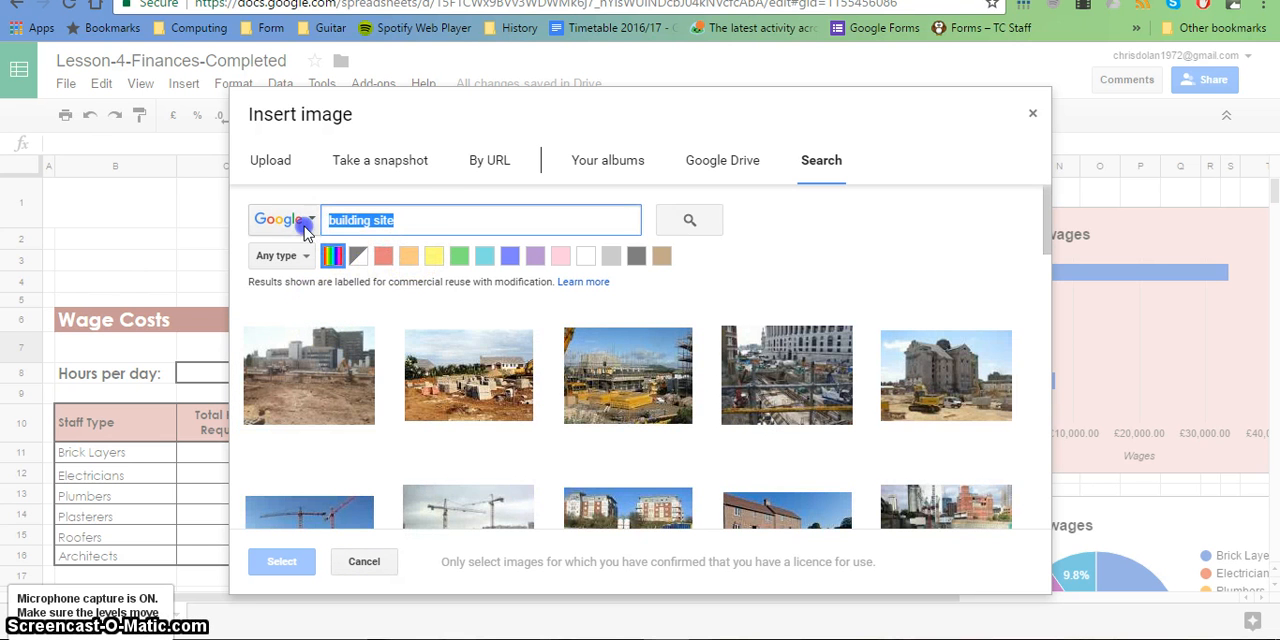
type("new hid")
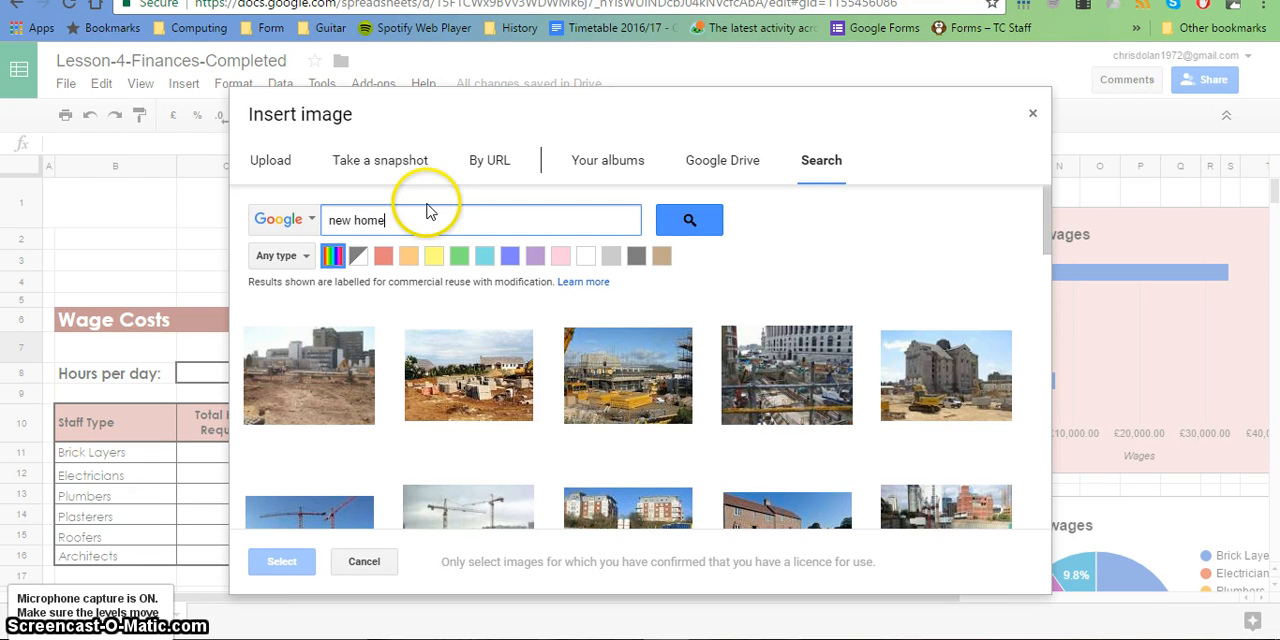
left_click(308, 376)
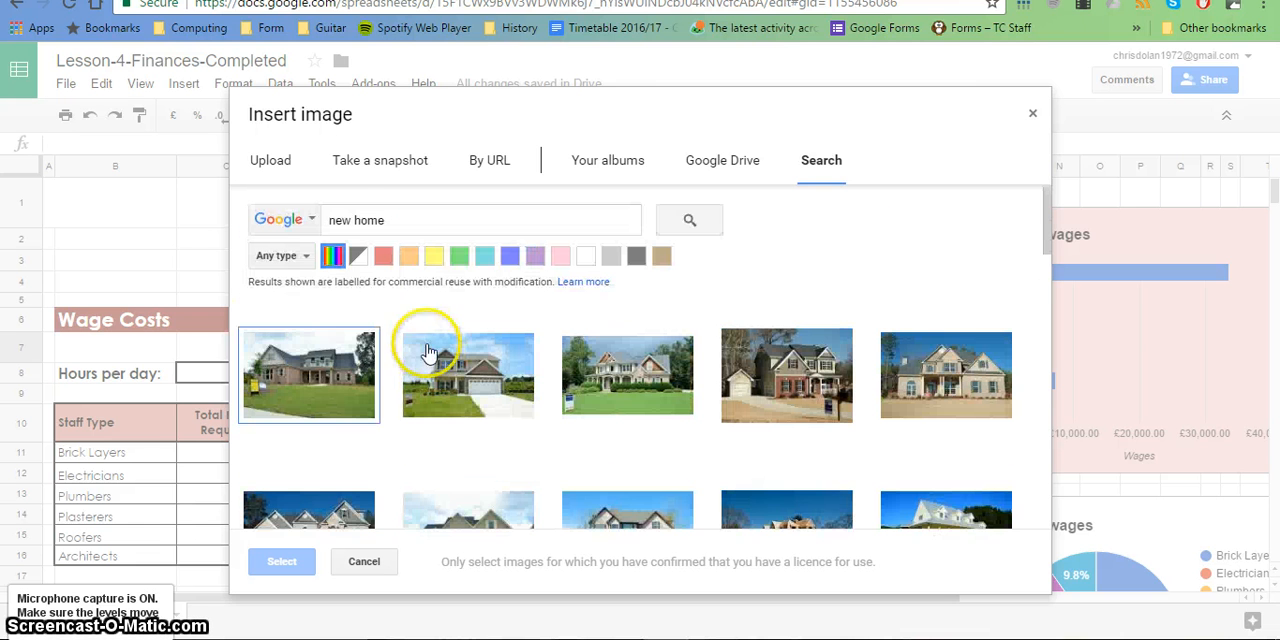
left_click(308, 376)
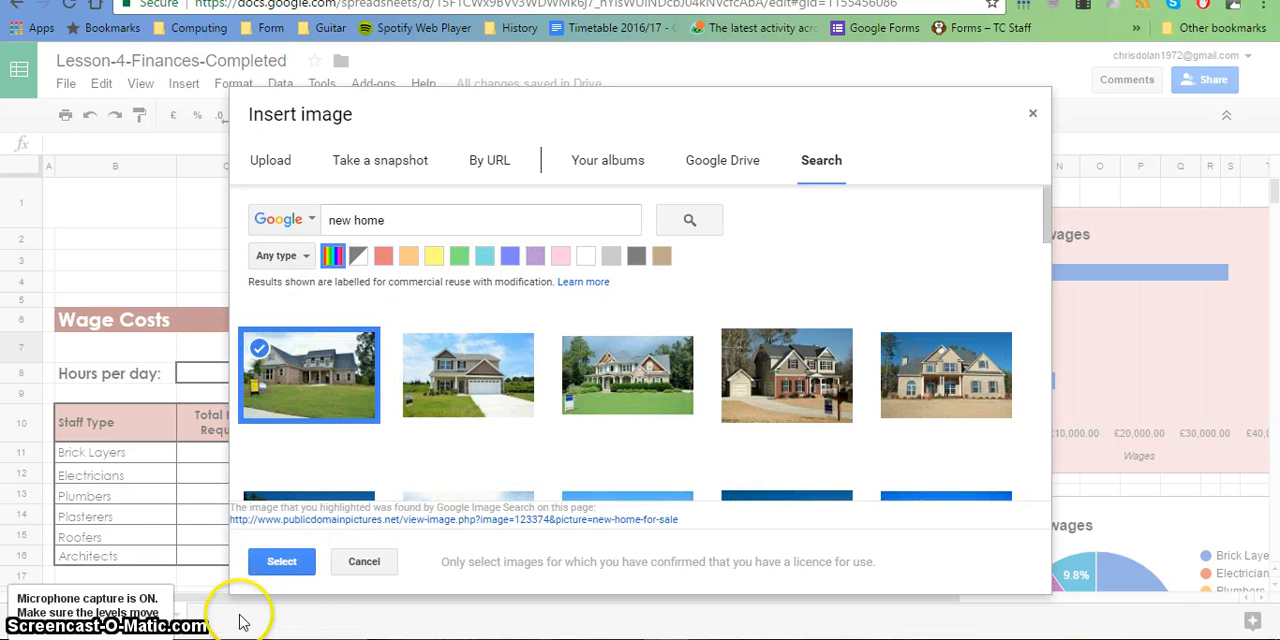
Step: Insert the house photo, shrink it and place it top-left beside the Finances title
left_click(364, 560)
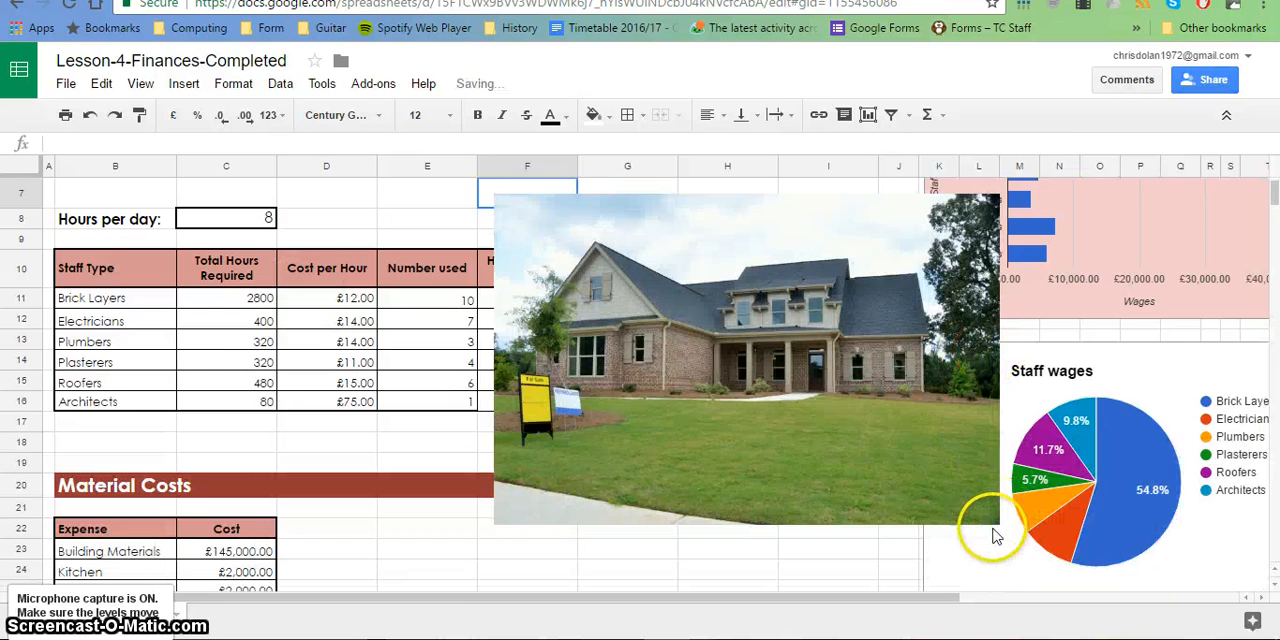
left_click(744, 360)
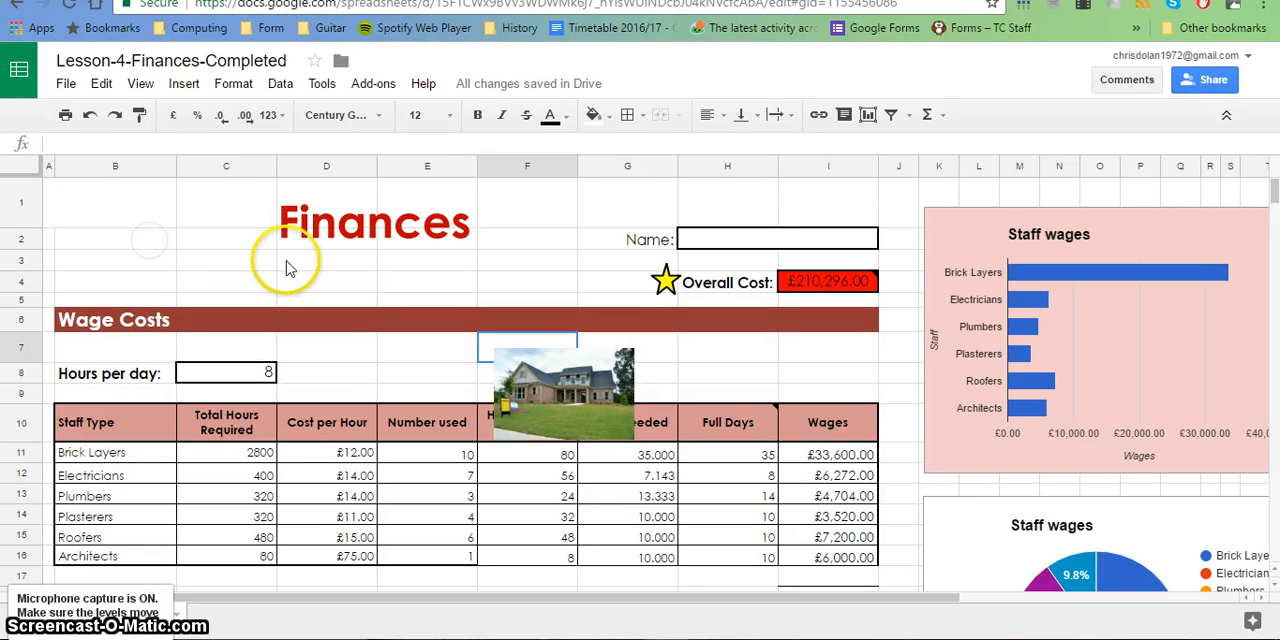
mouse_move(560, 410)
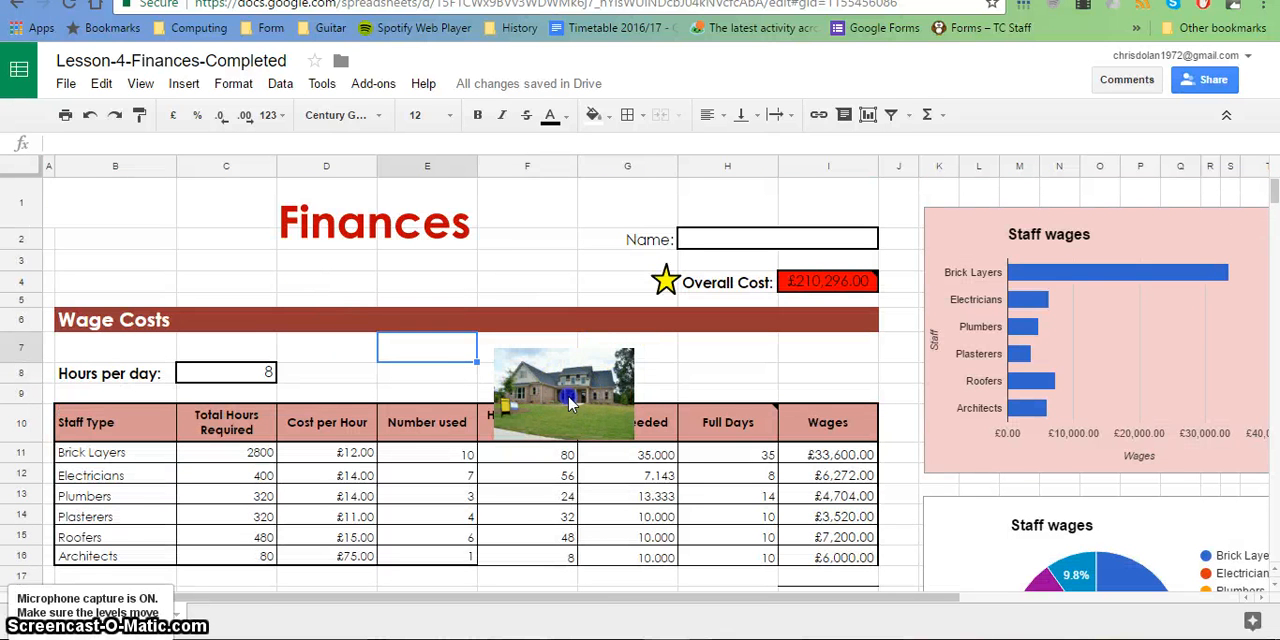
left_click(564, 392)
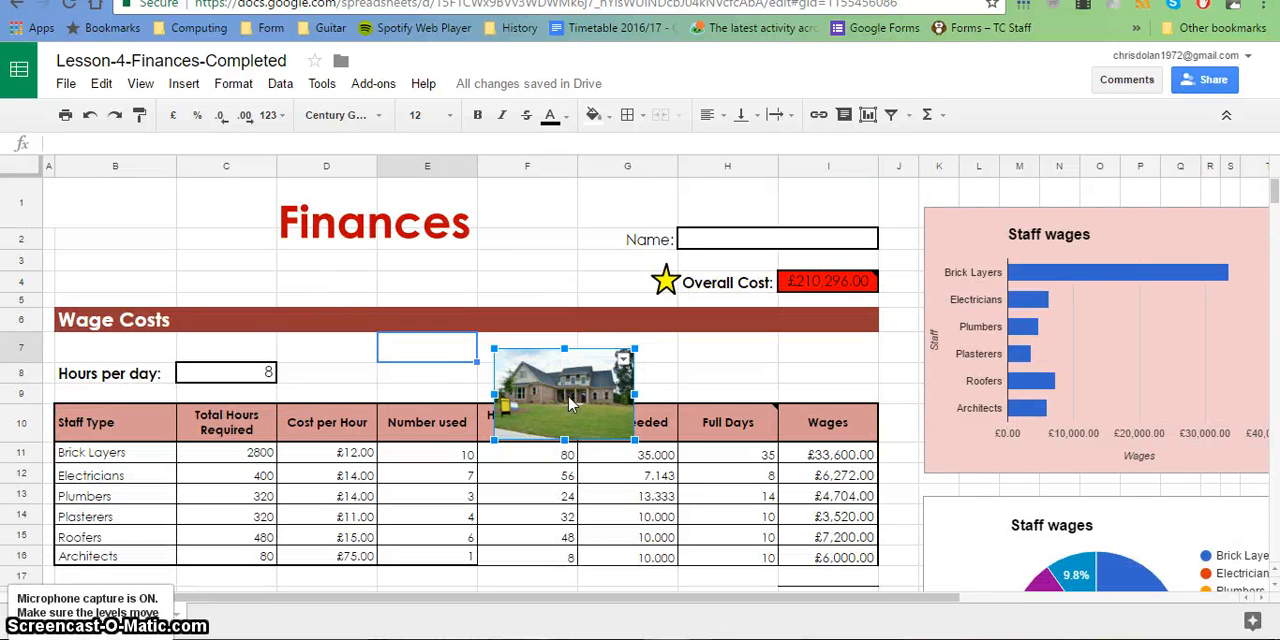
left_click_drag(564, 390, 584, 224)
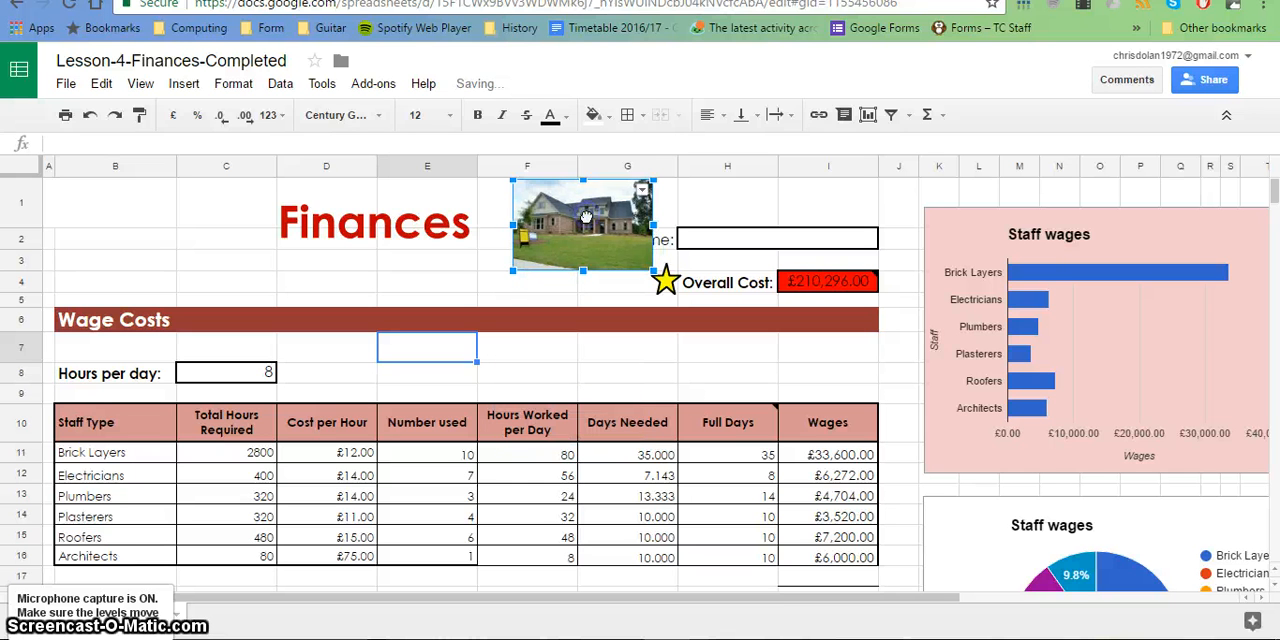
left_click_drag(584, 224, 130, 224)
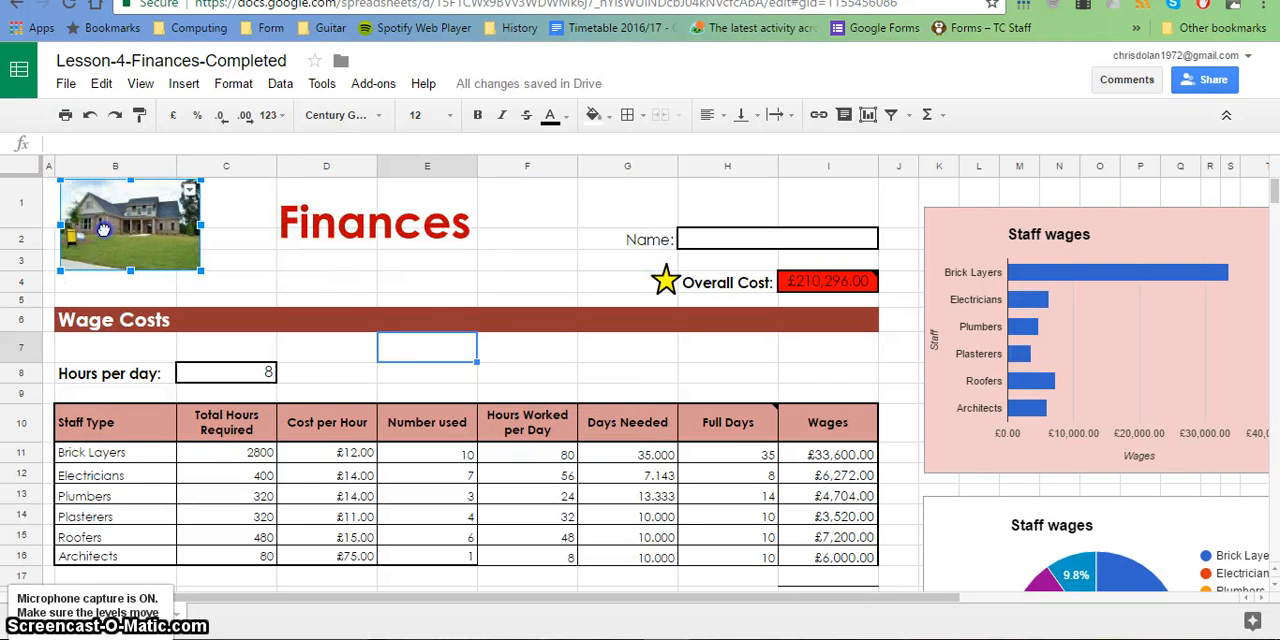
left_click(428, 282)
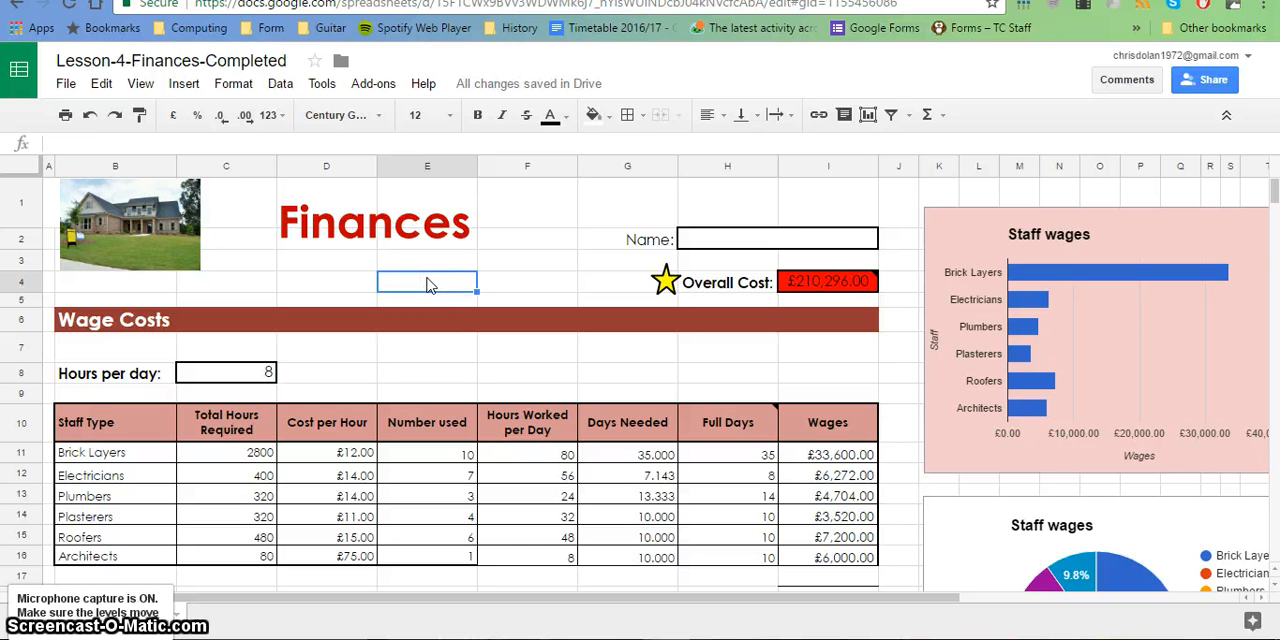
mouse_move(430, 168)
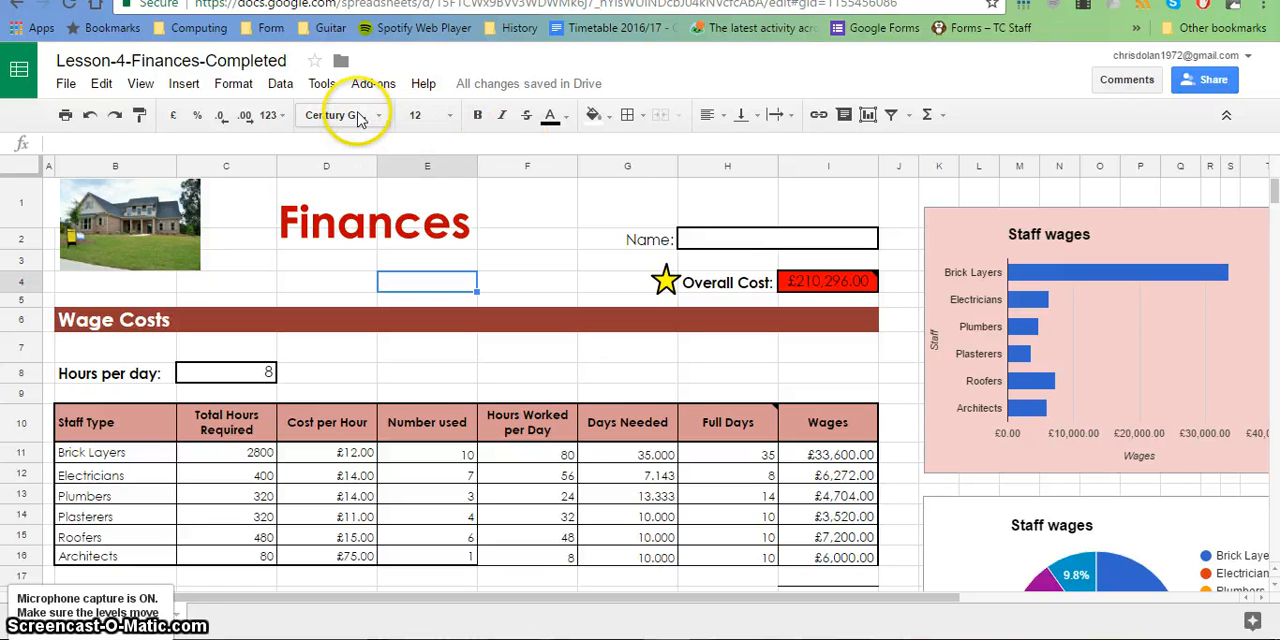
mouse_move(340, 114)
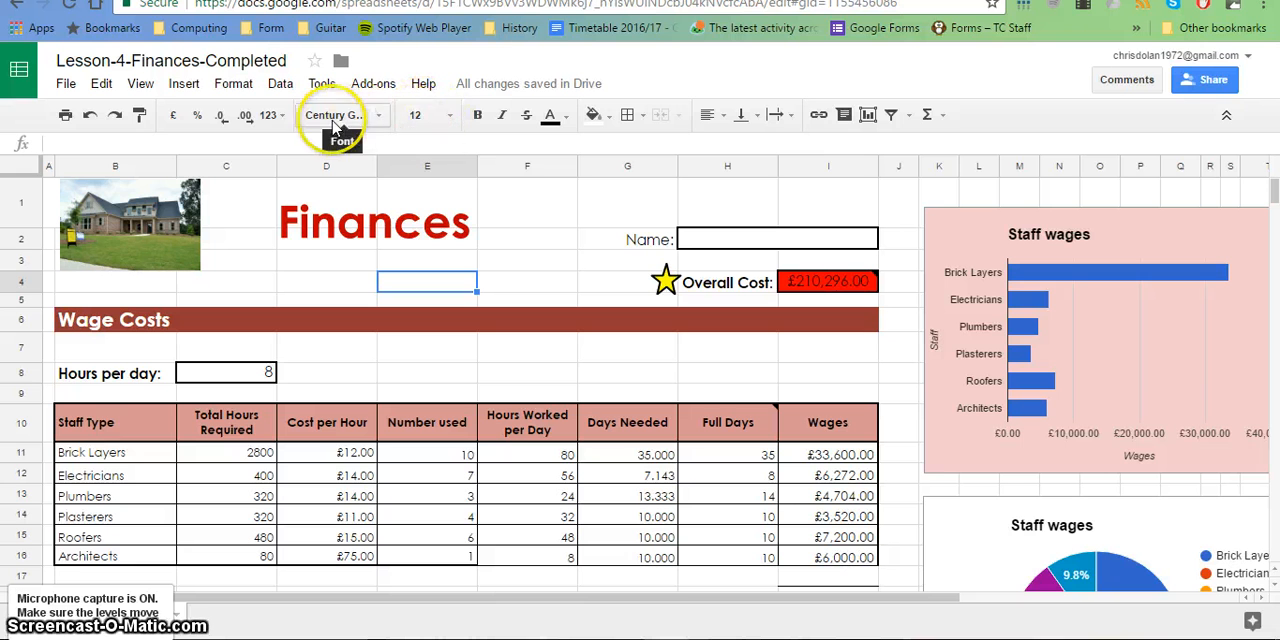
mouse_move(500, 114)
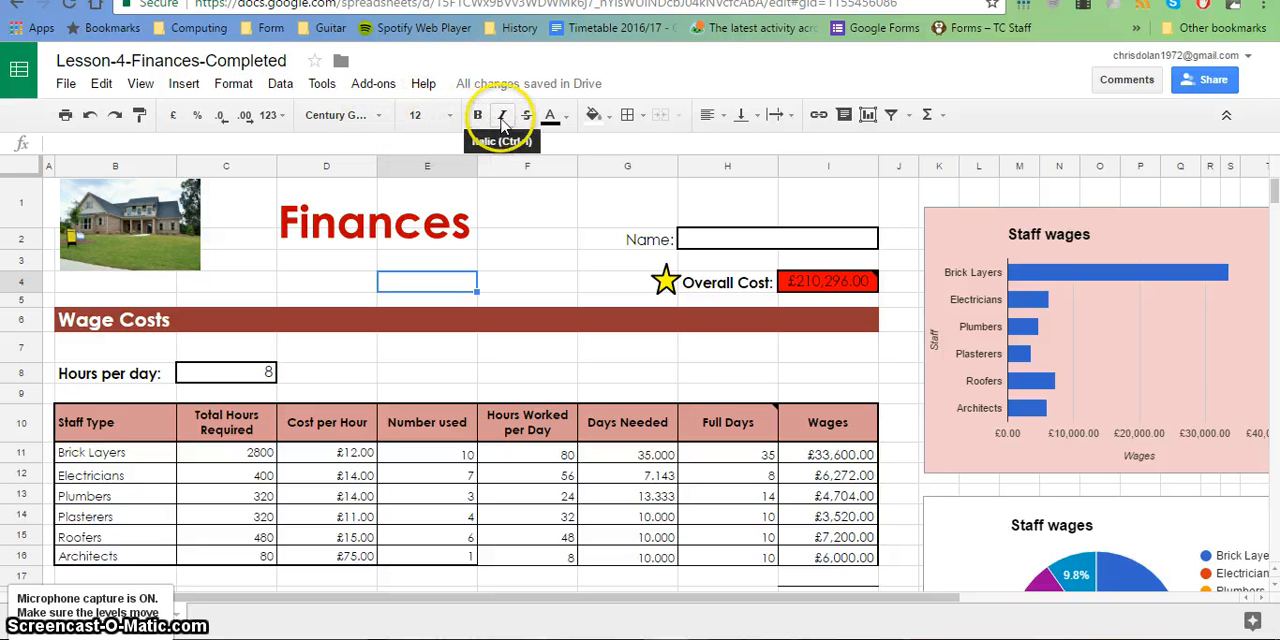
mouse_move(592, 114)
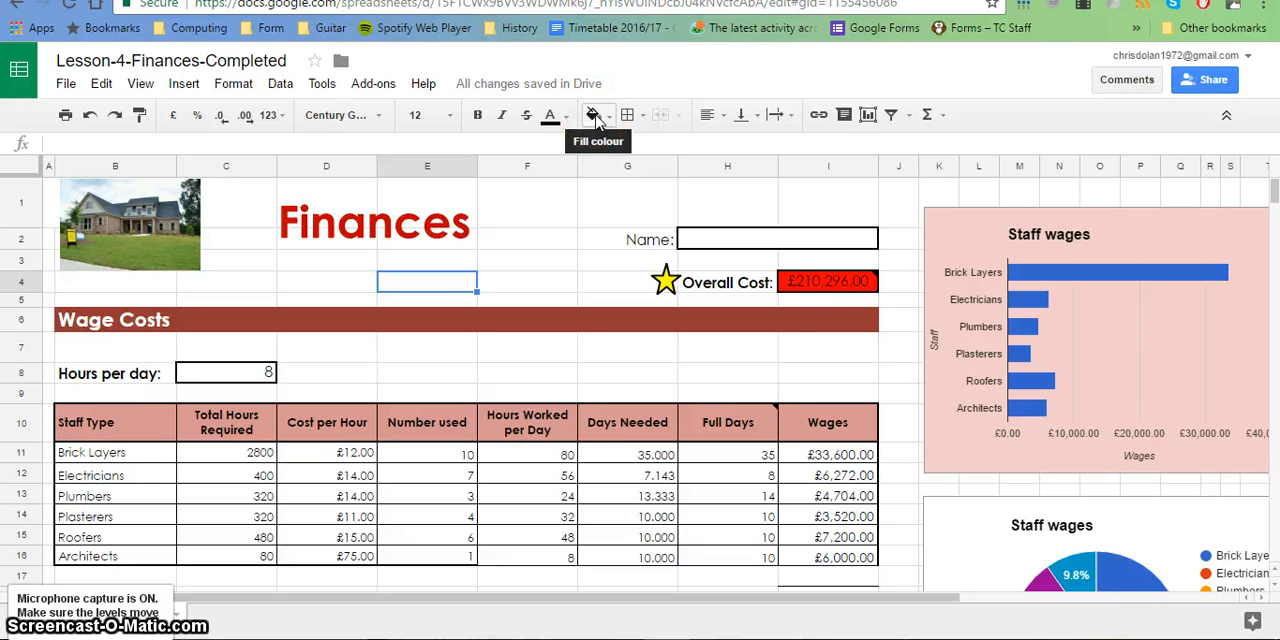
left_click(592, 116)
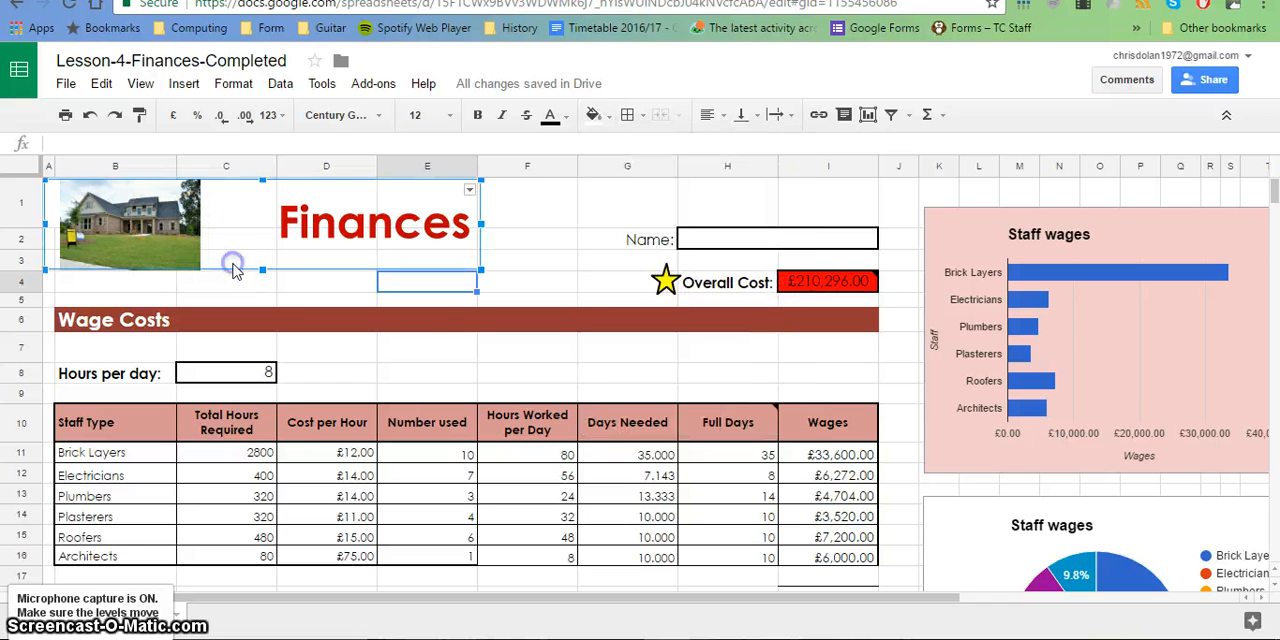
left_click(326, 280)
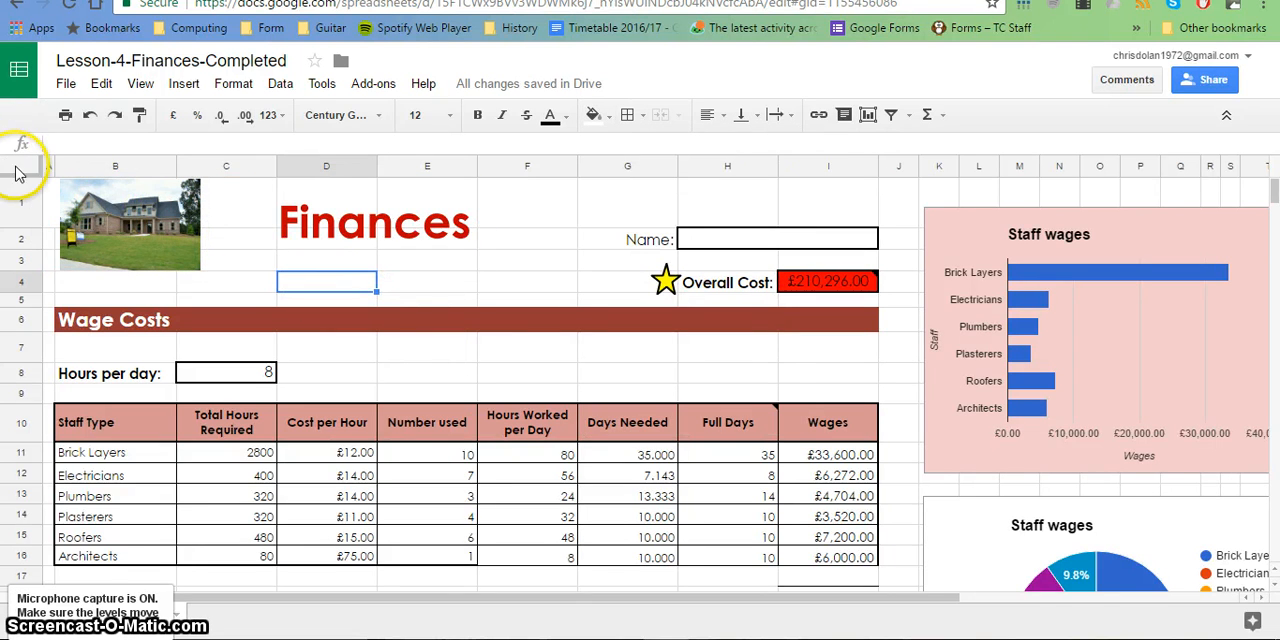
Step: Select every cell and bring up the fill colour palette for a light blue background
left_click(20, 166)
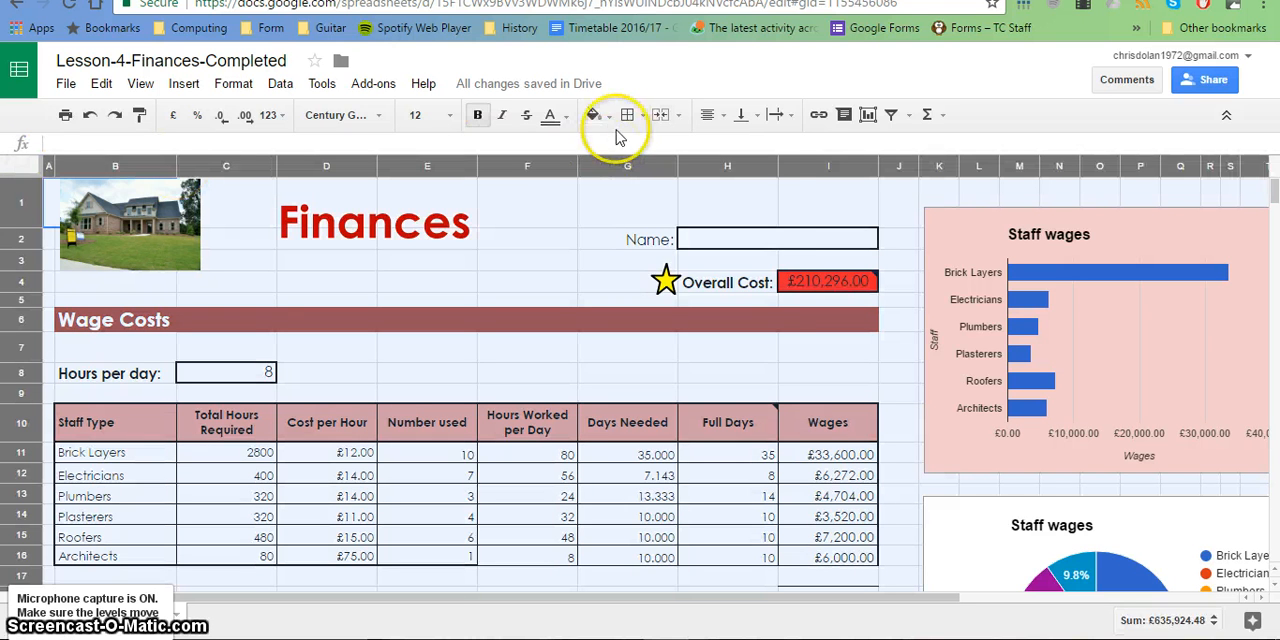
left_click(608, 114)
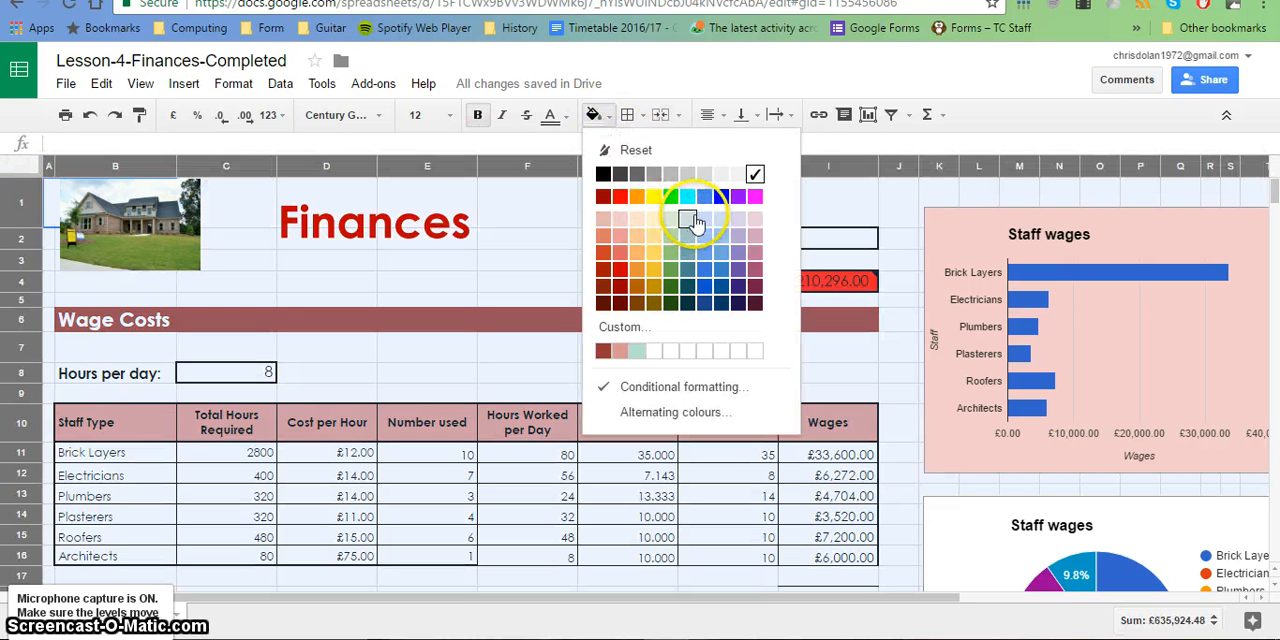
mouse_move(708, 220)
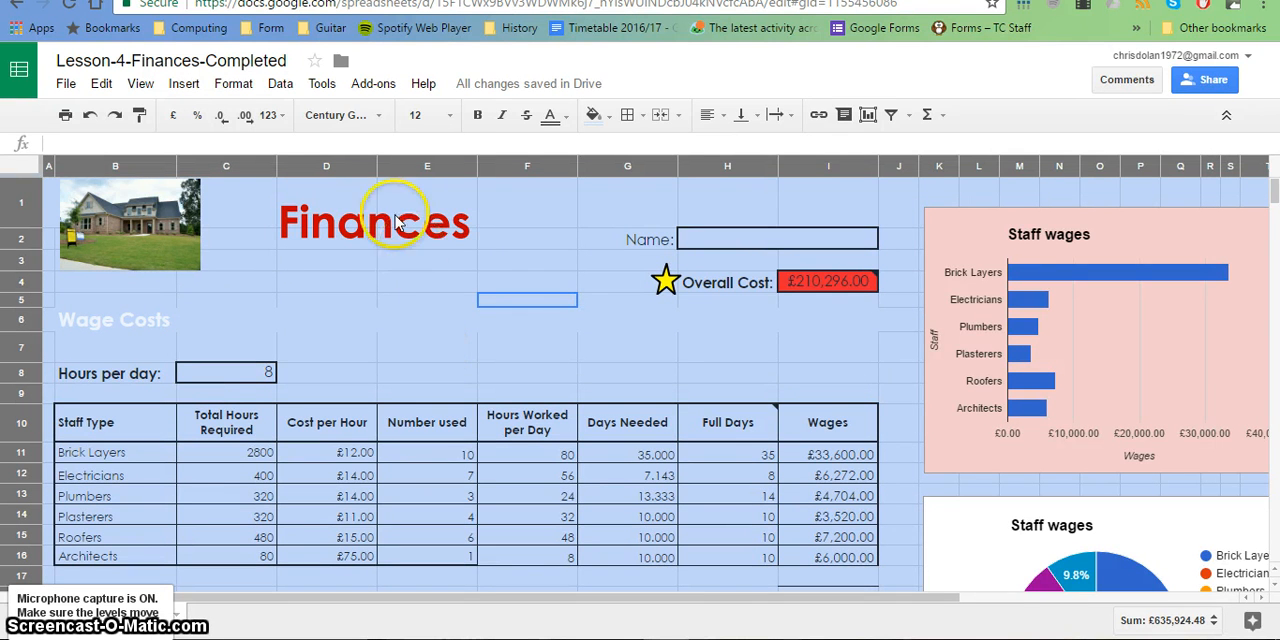
Step: Apply the Galdeano font to the sheet, then try Josefin Slab as an alternative
left_click(344, 114)
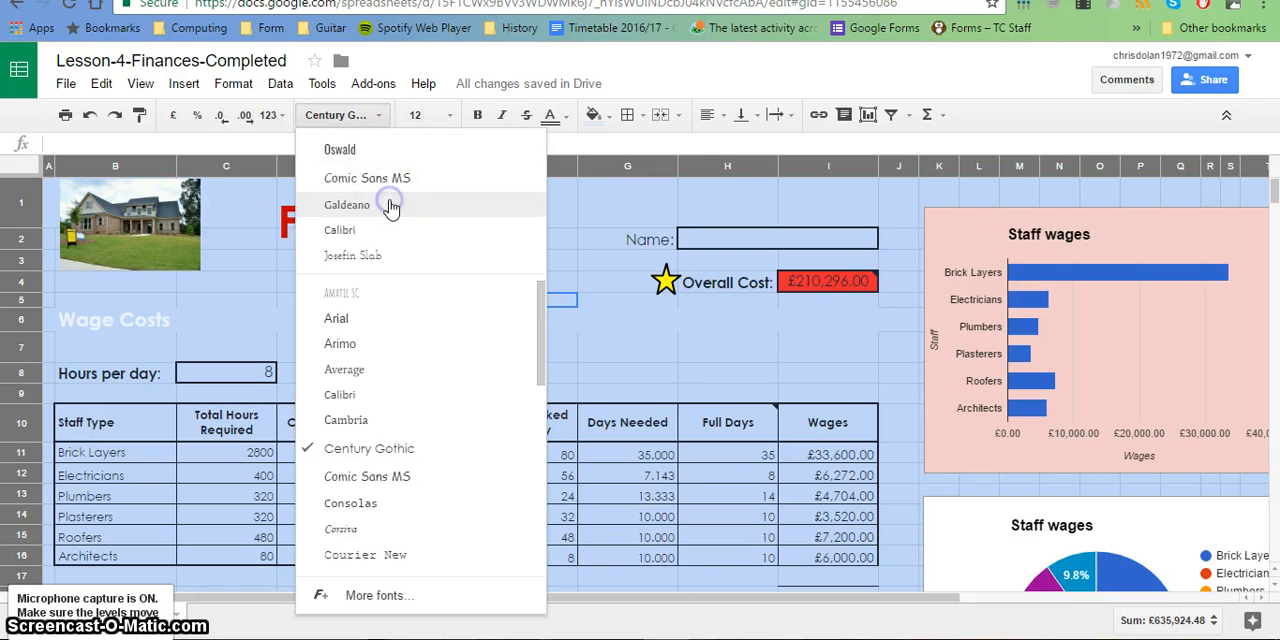
left_click(348, 204)
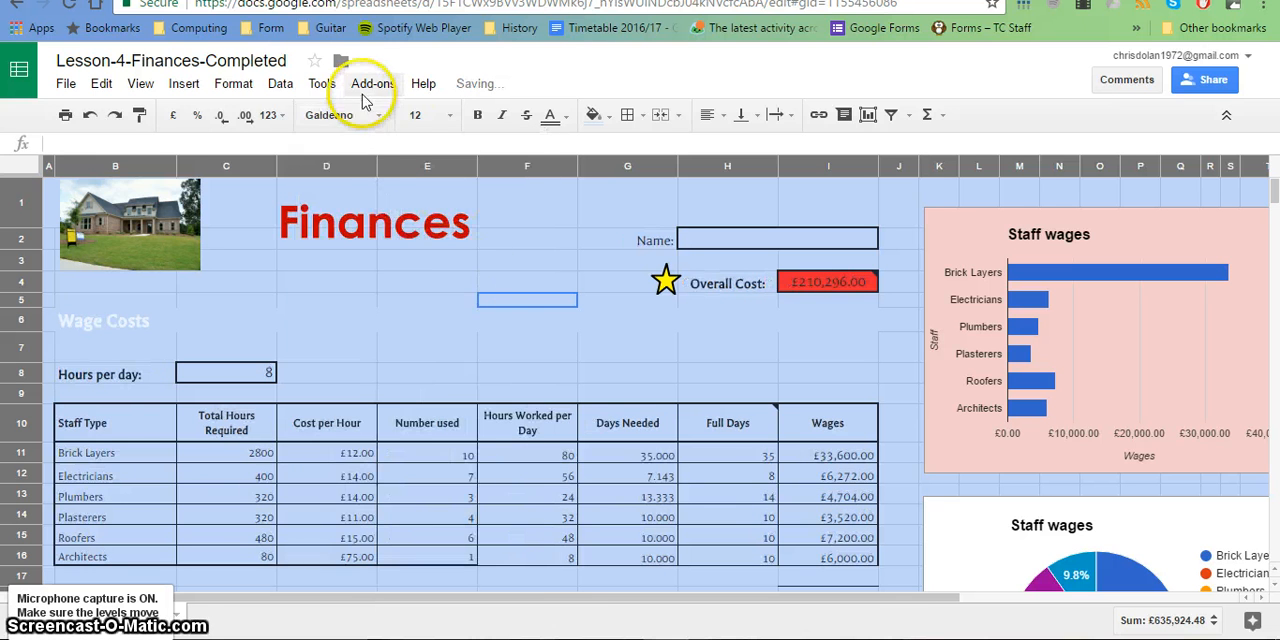
left_click(328, 114)
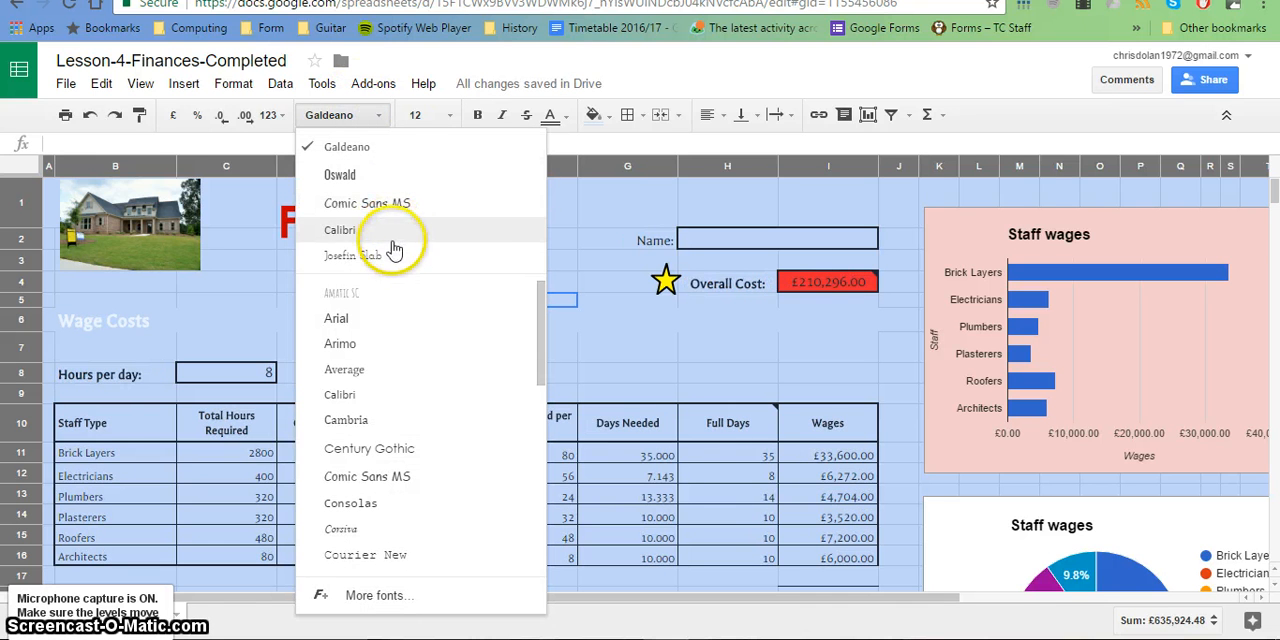
mouse_move(372, 256)
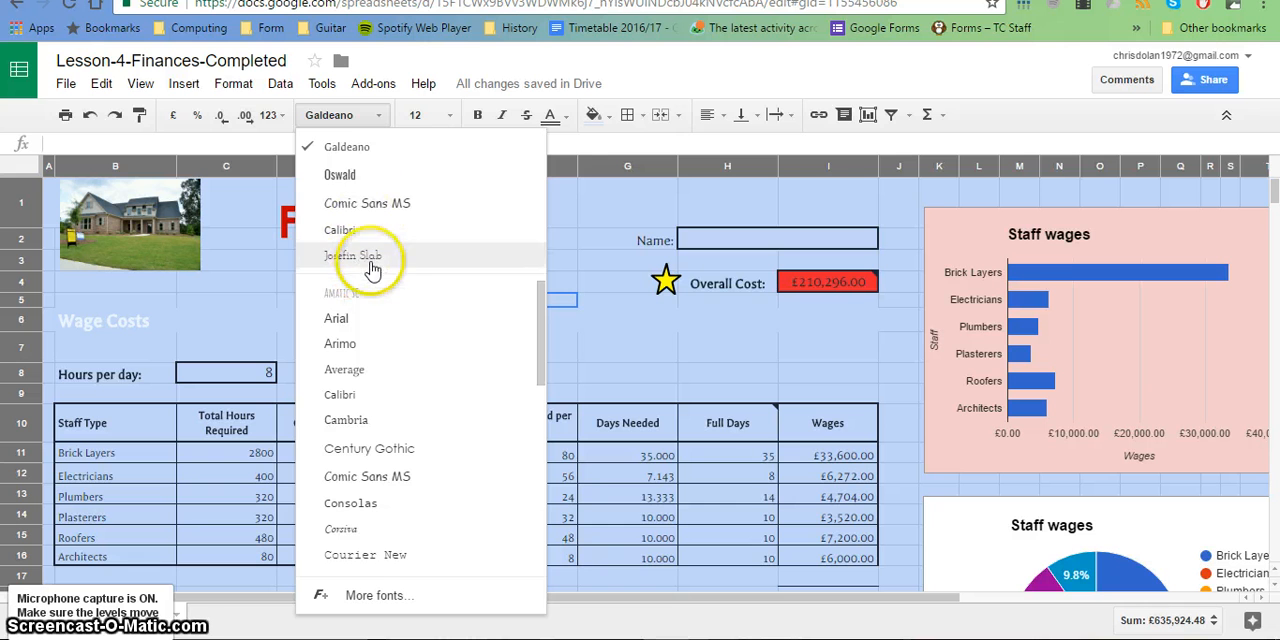
left_click(352, 256)
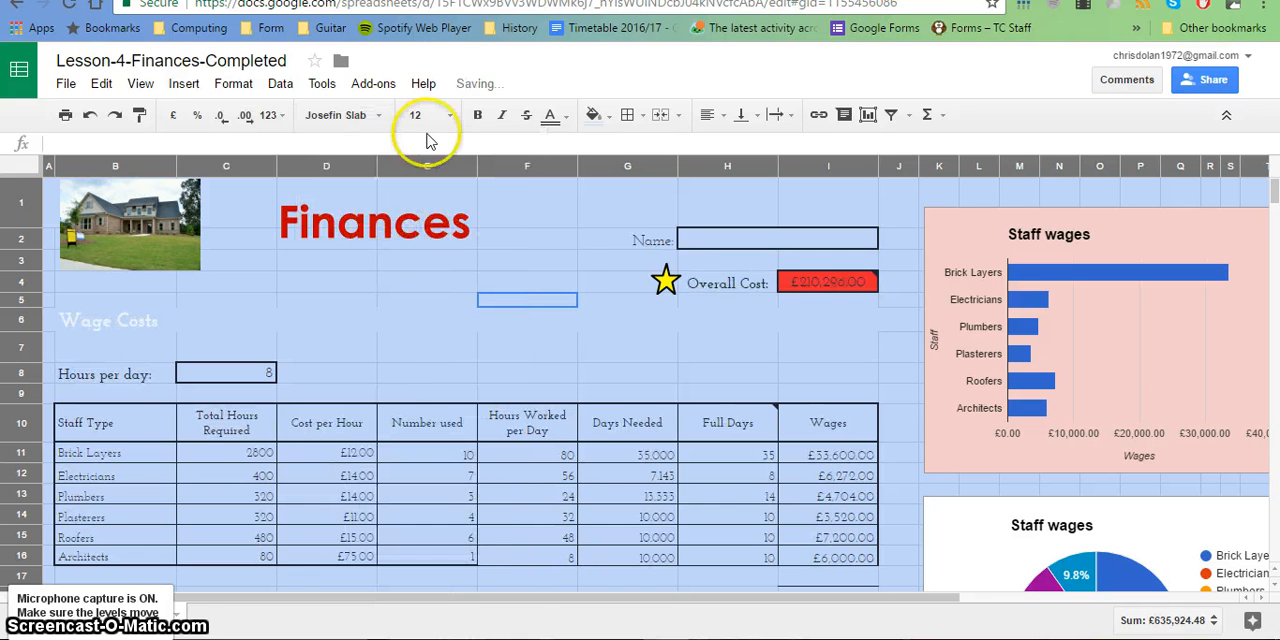
mouse_move(168, 376)
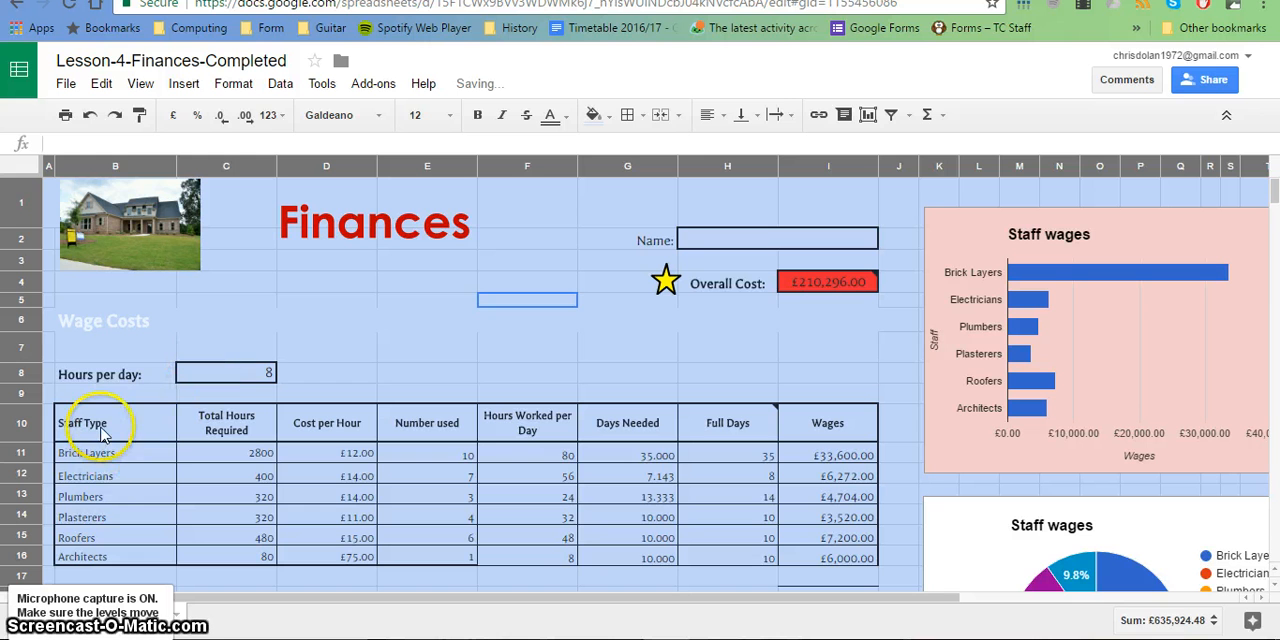
Step: Select the heading row and staff type labels (Staff Type, Brick Layers…) and choose a pale purple fill
left_click(86, 422)
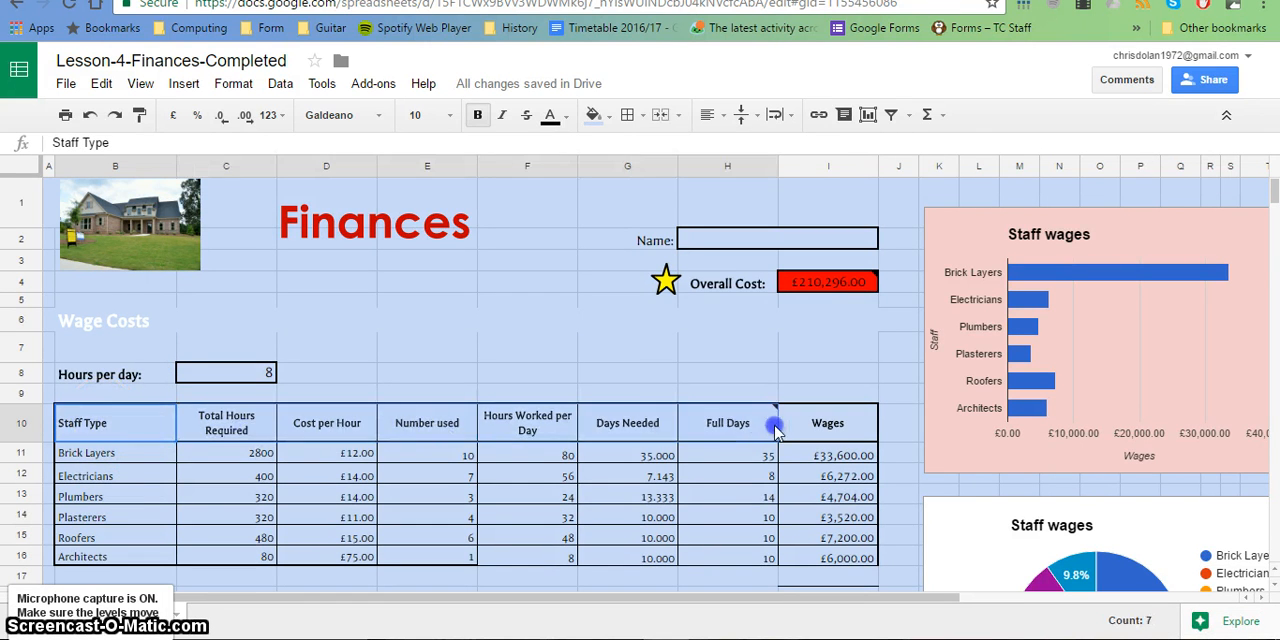
left_click(476, 114)
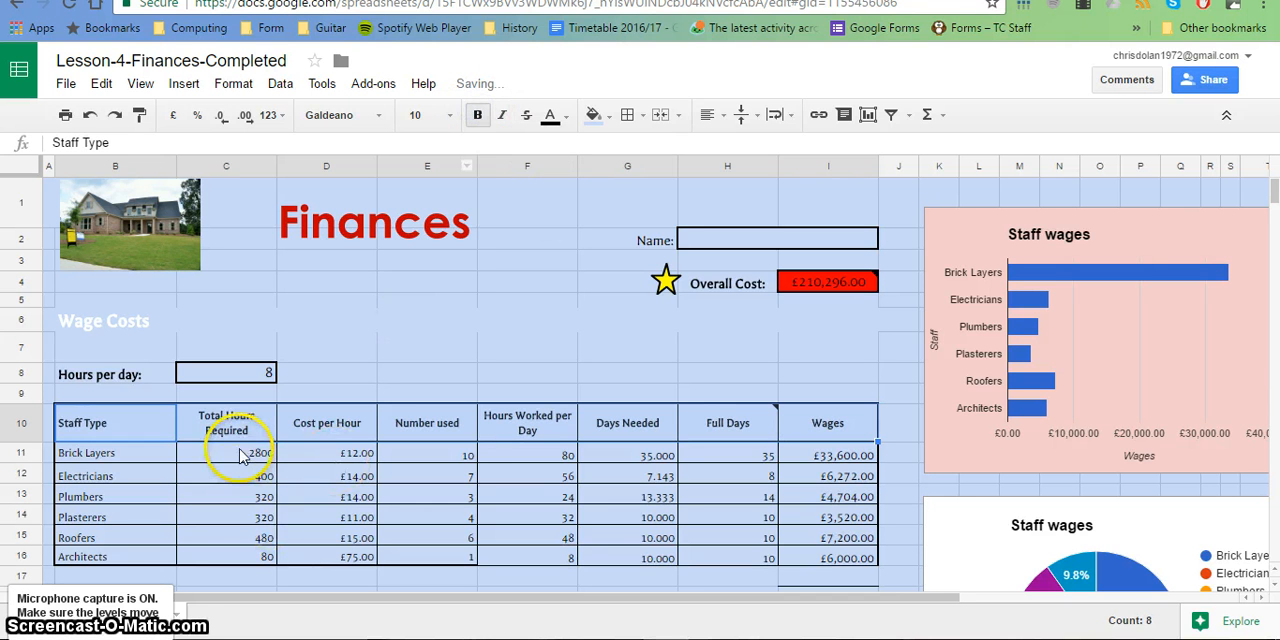
left_click(116, 452)
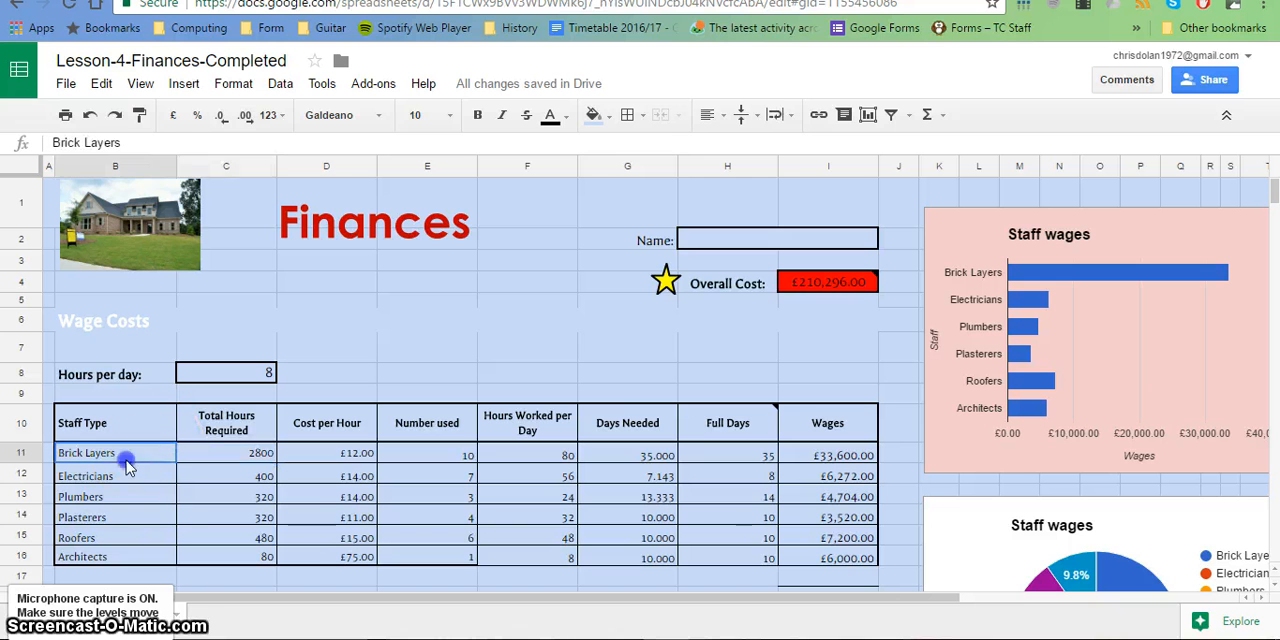
left_click(476, 114)
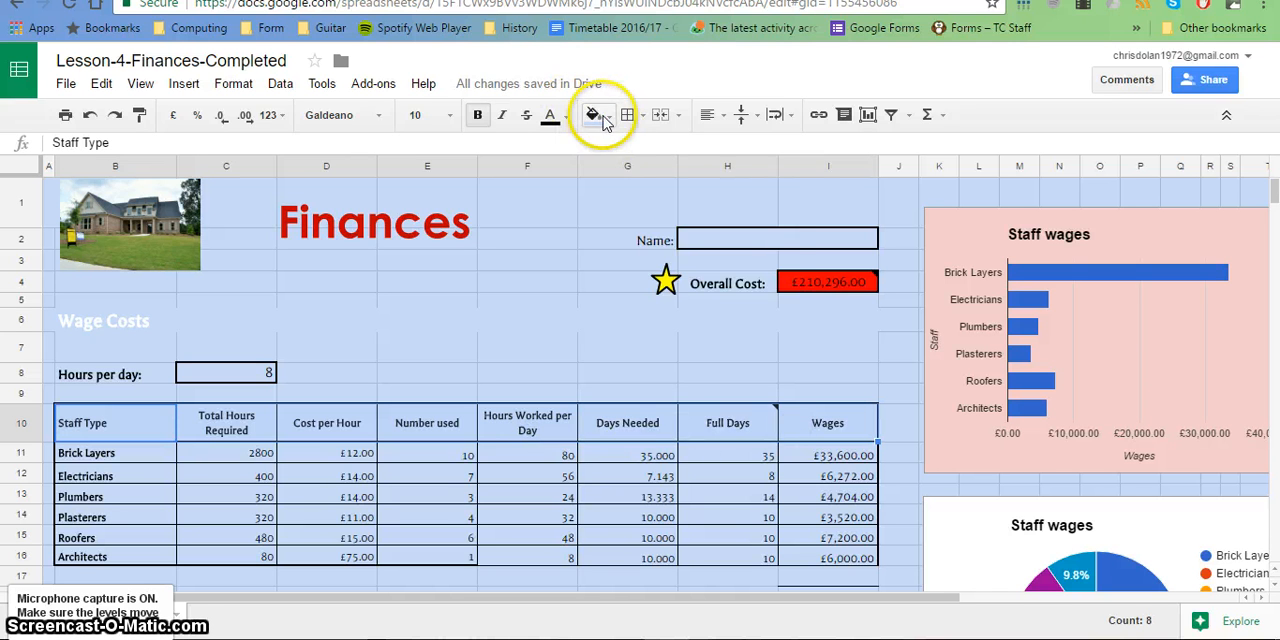
left_click(594, 114)
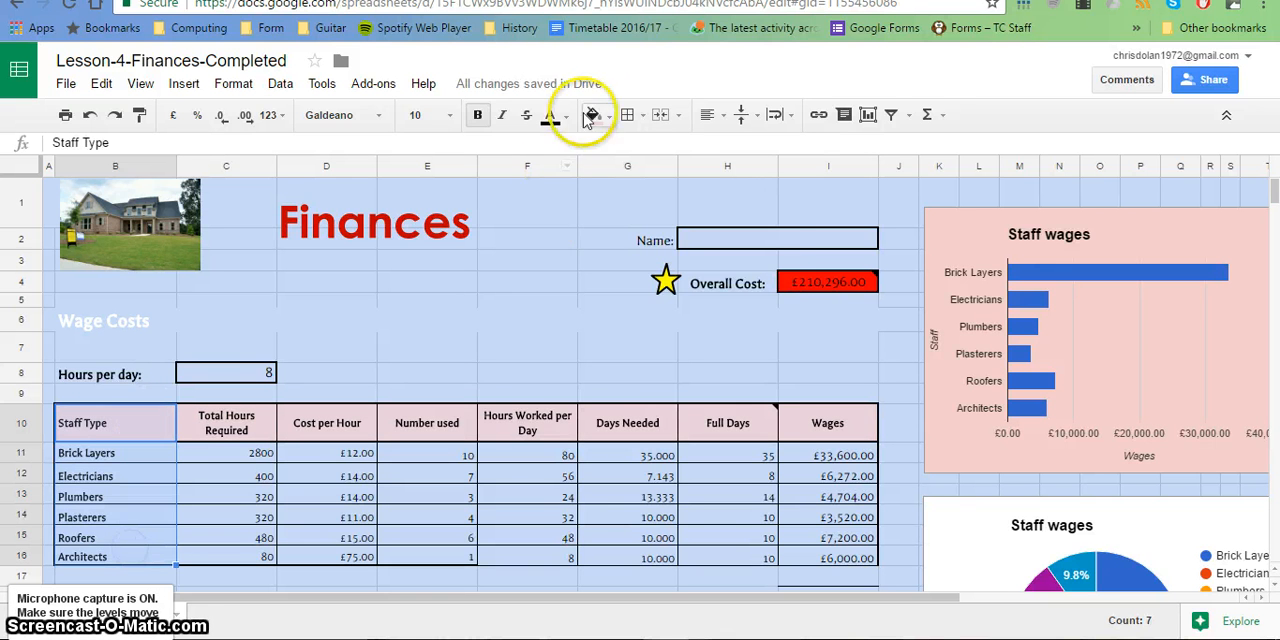
left_click(590, 114)
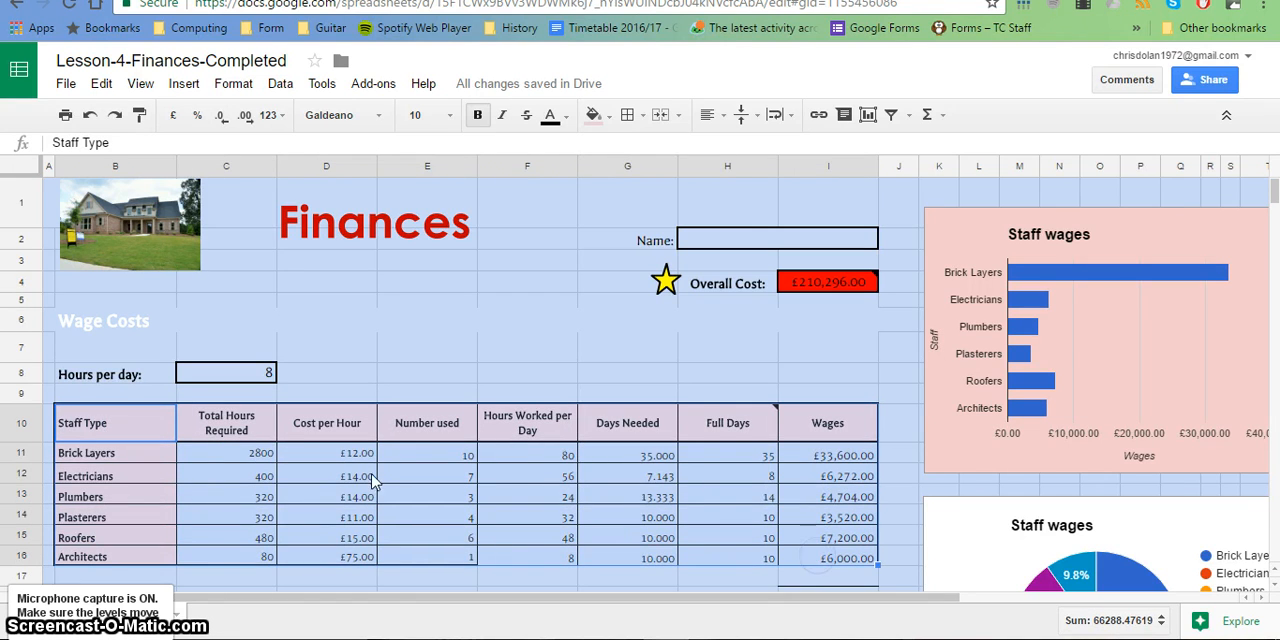
Step: Put an outer border around the Wage Costs table and bring up the border line style choices
left_click(632, 114)
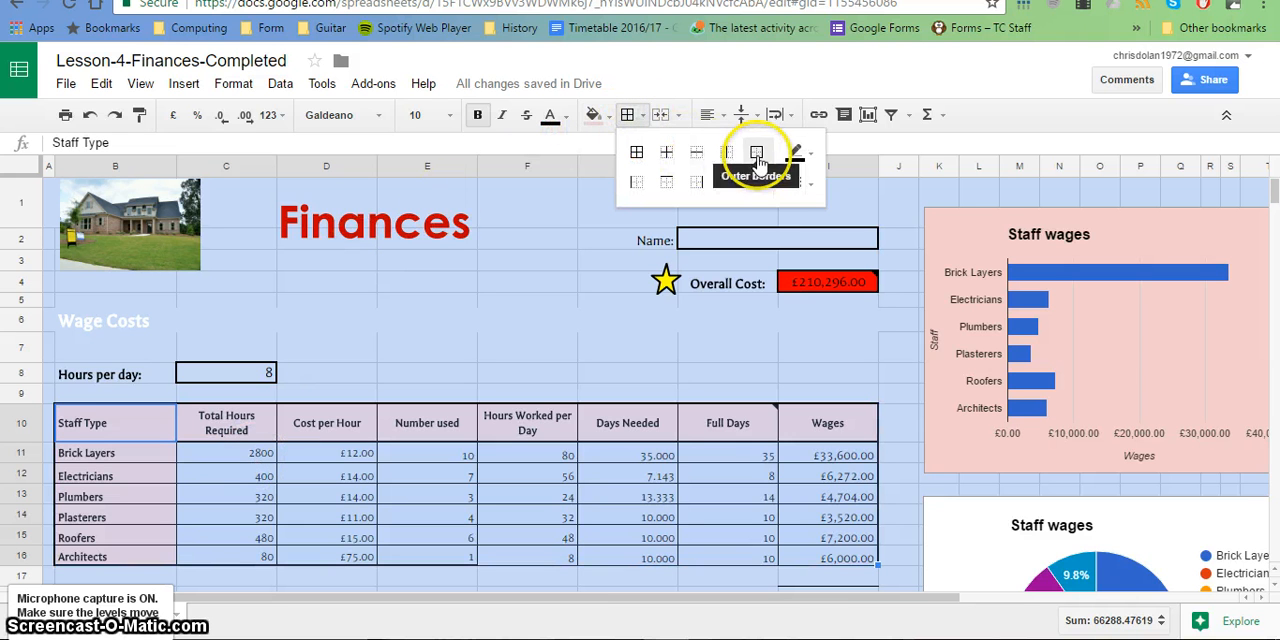
left_click(756, 152)
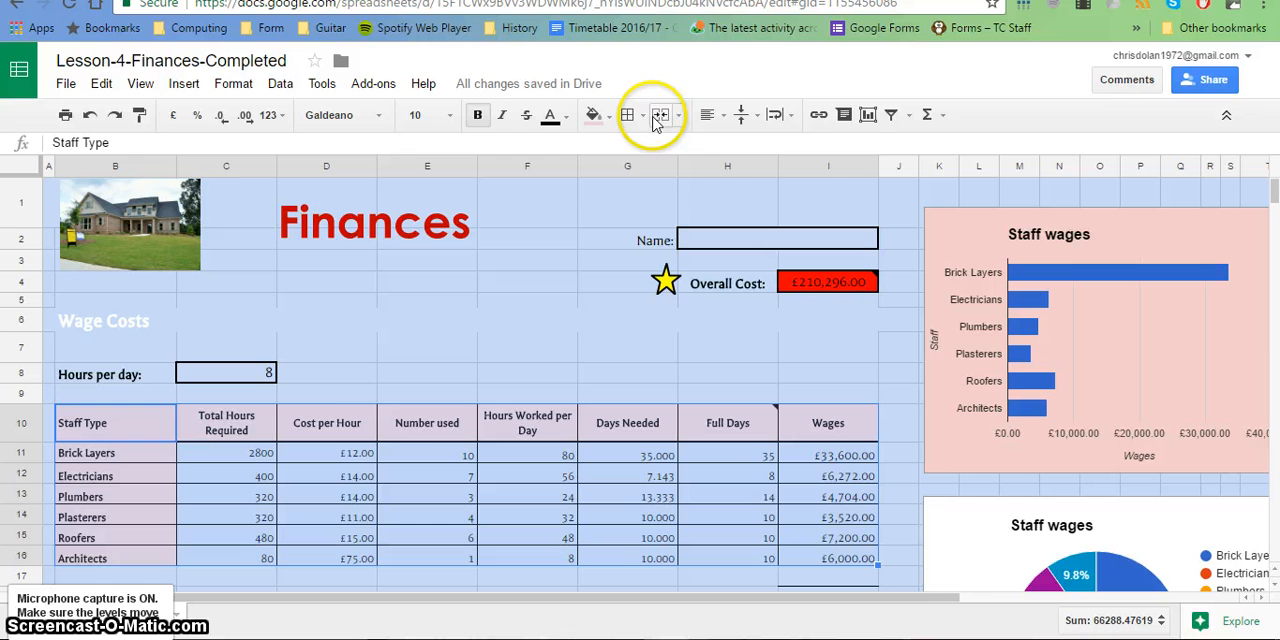
left_click(628, 114)
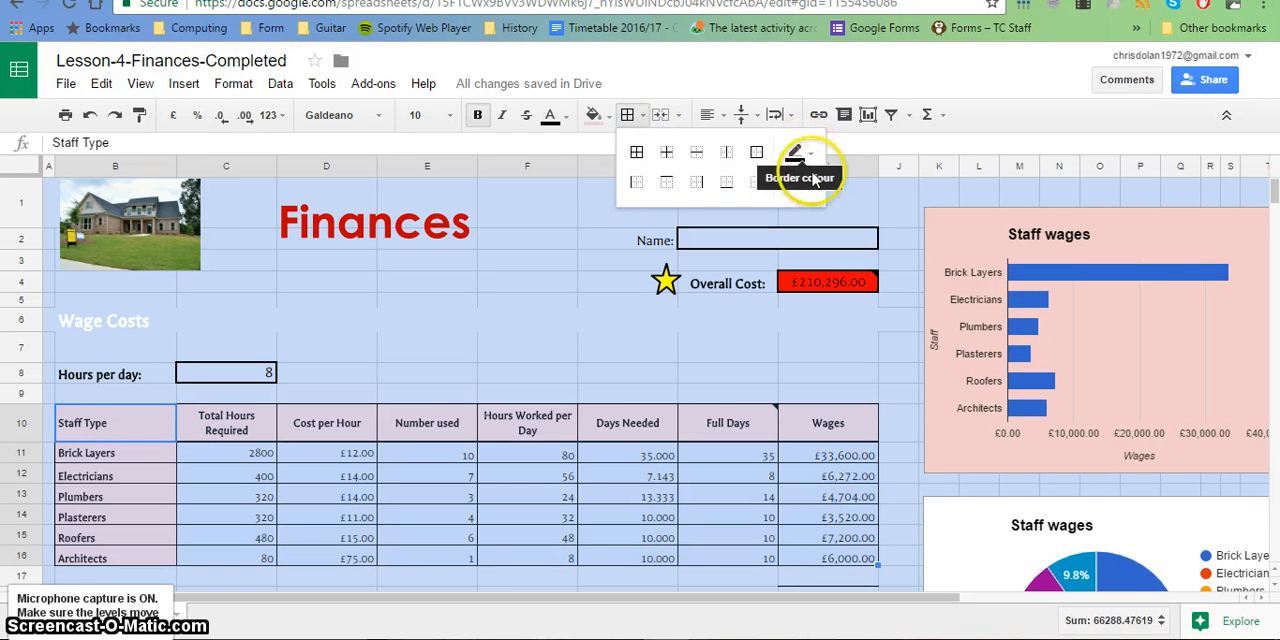
mouse_move(796, 212)
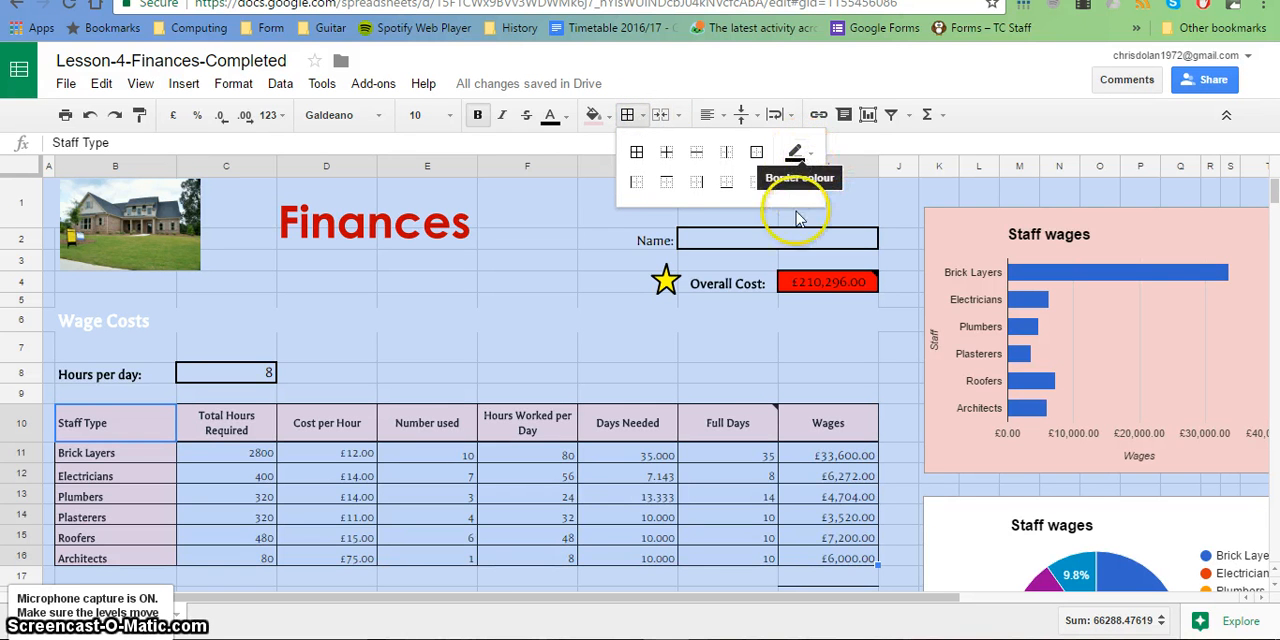
left_click(794, 182)
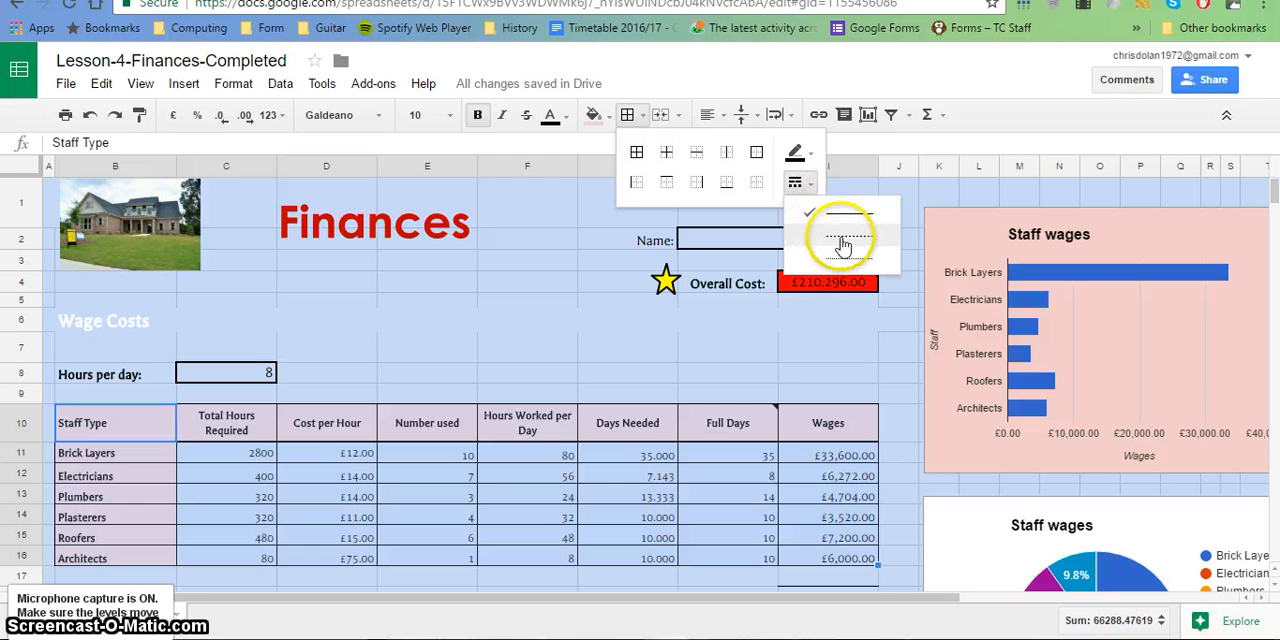